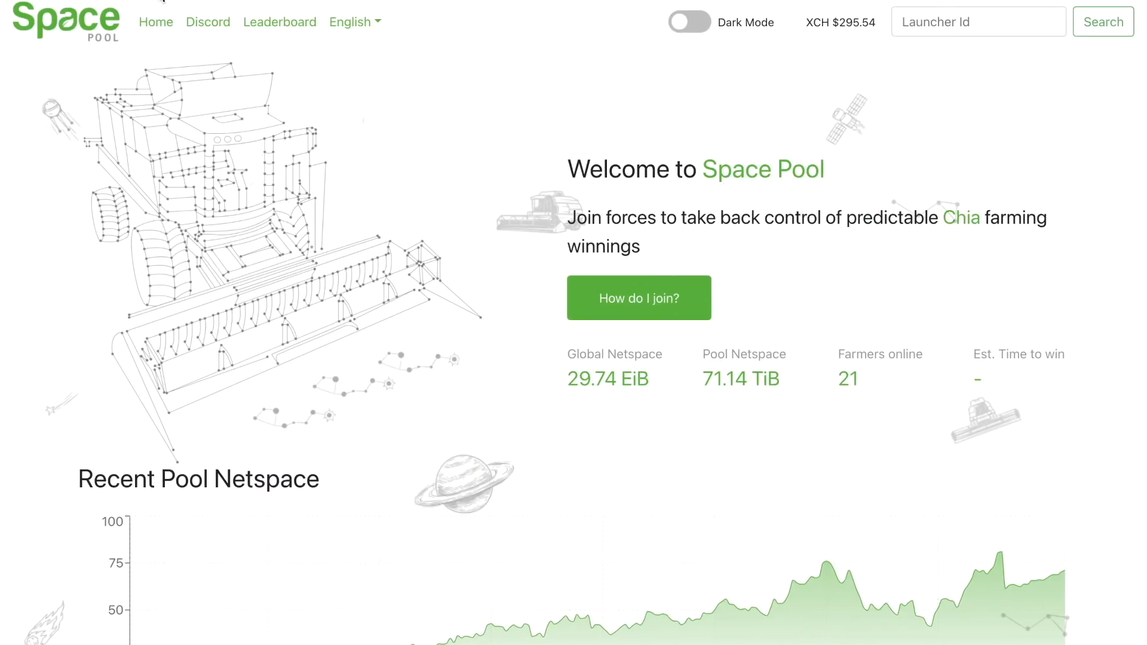
pyautogui.moveTo(213, 5)
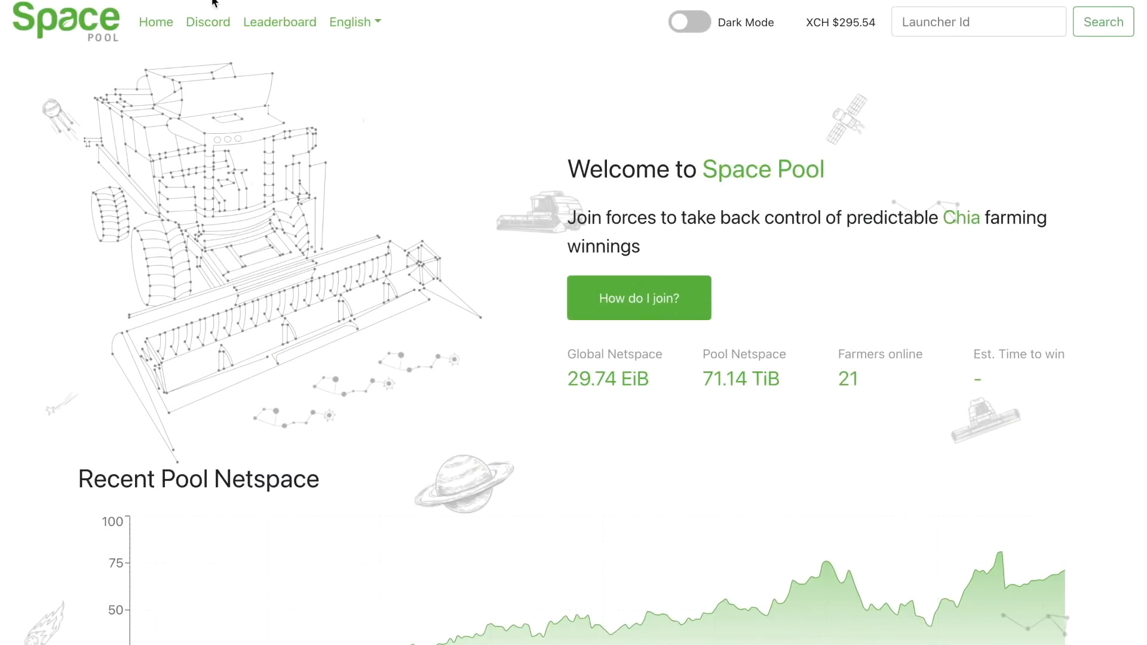
# View the farmer leaderboard, one farmer's rewards page, and the mainnet guide post's Windows/Linux step links.
pyautogui.click(279, 22)
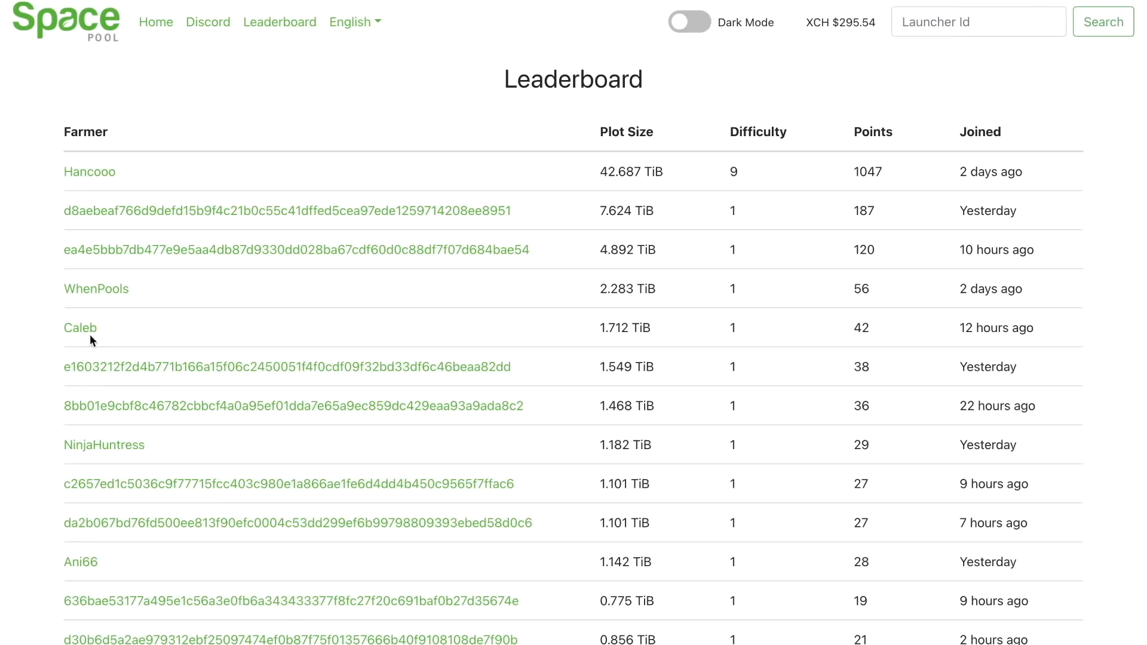
pyautogui.click(80, 327)
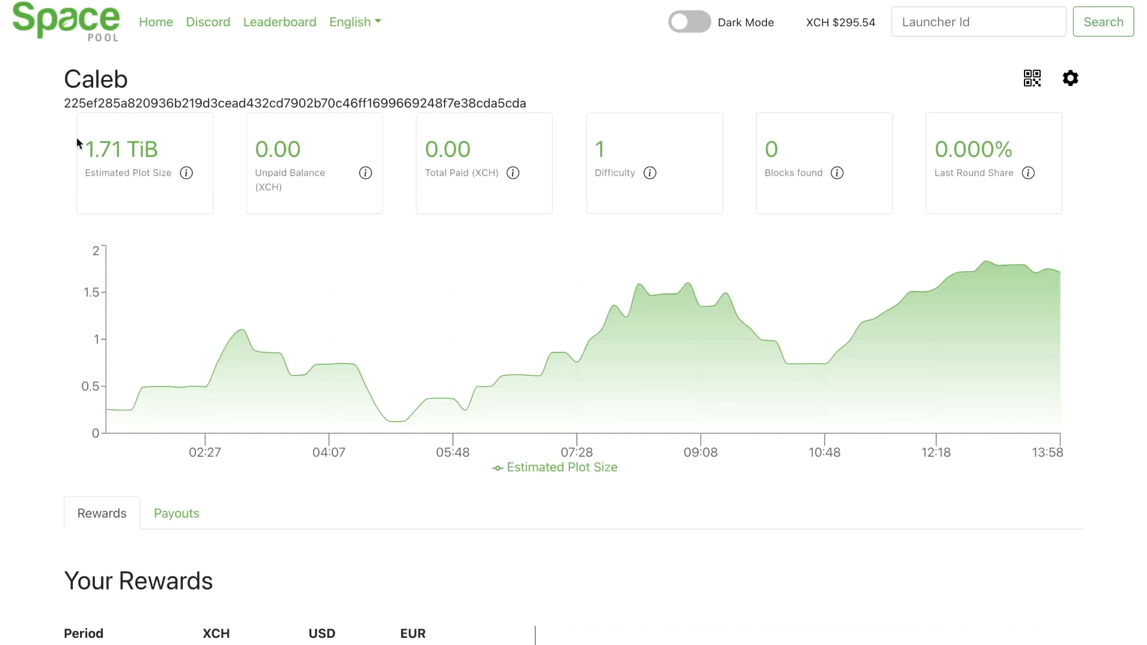
pyautogui.moveTo(67, 265)
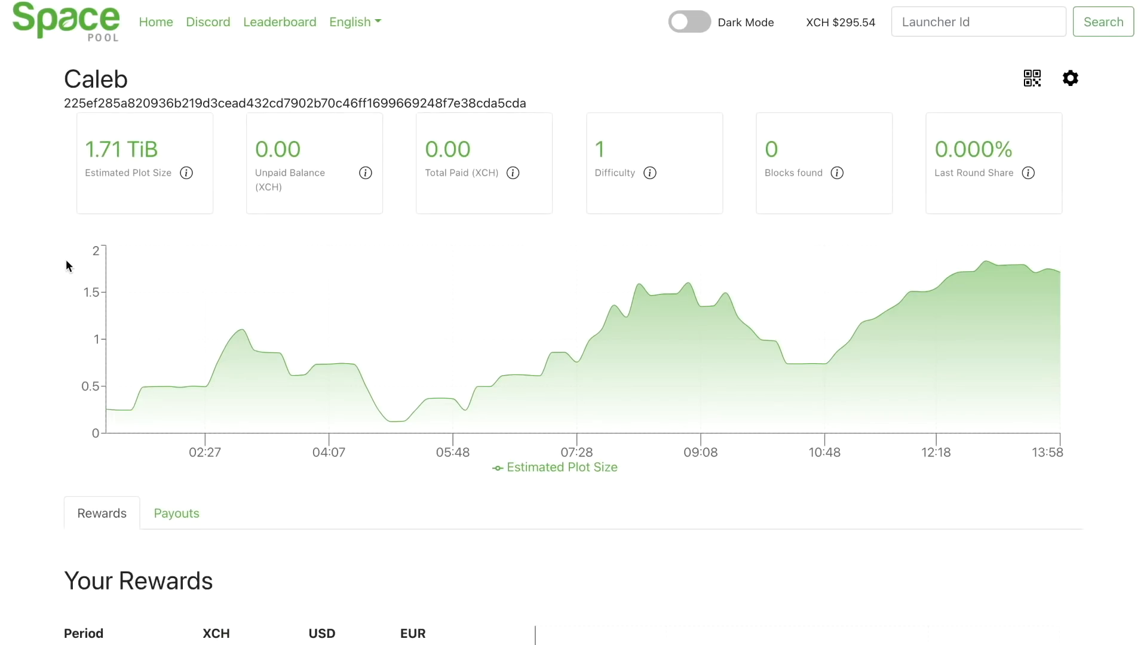
pyautogui.moveTo(87, 24)
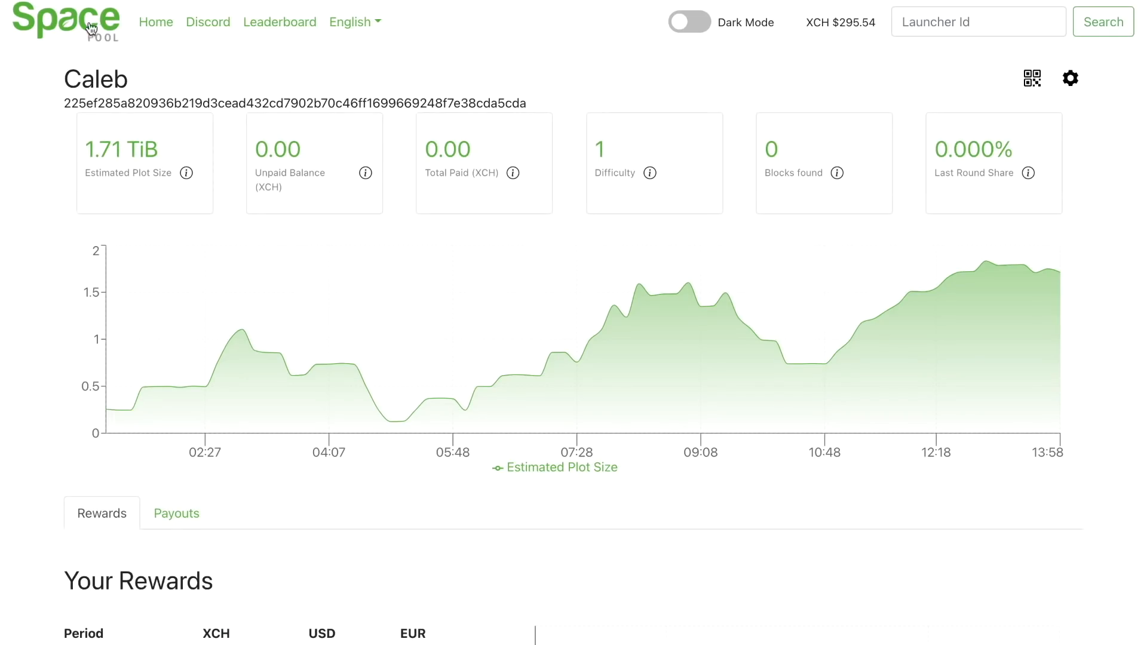
pyautogui.click(155, 21)
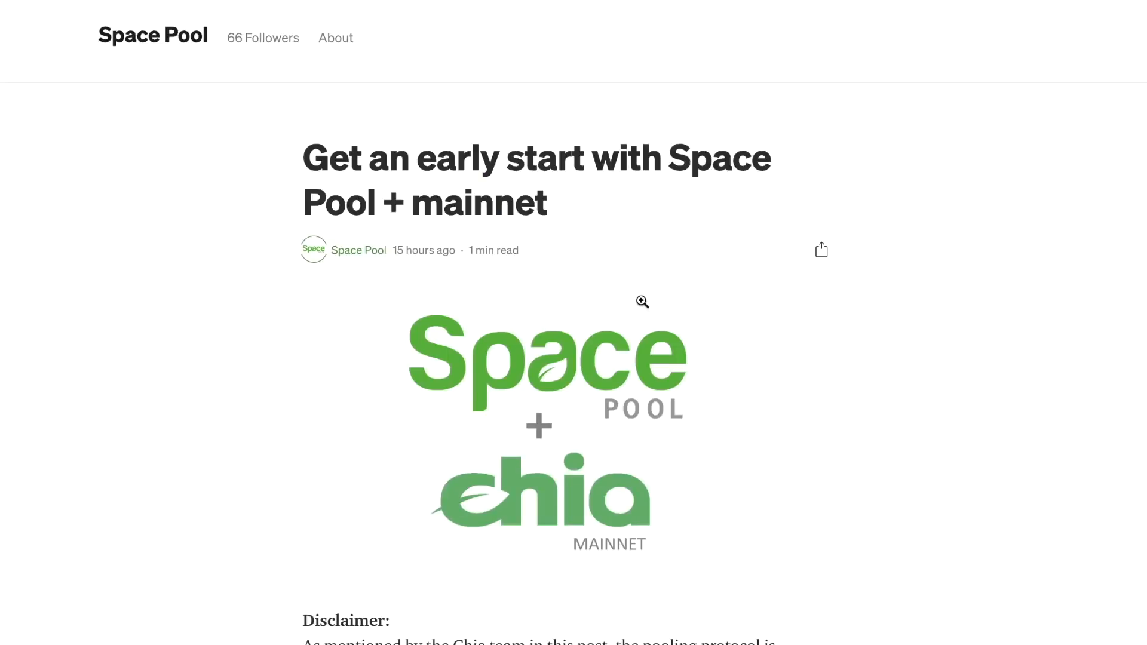
pyautogui.scroll(-3)
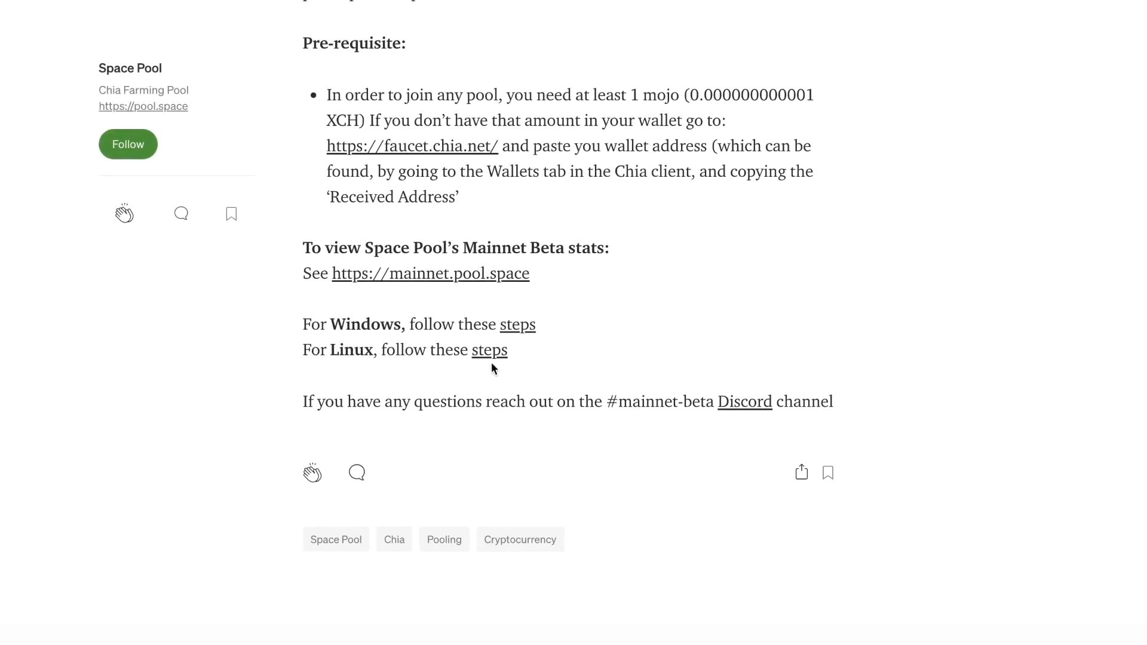
pyautogui.moveTo(511, 373)
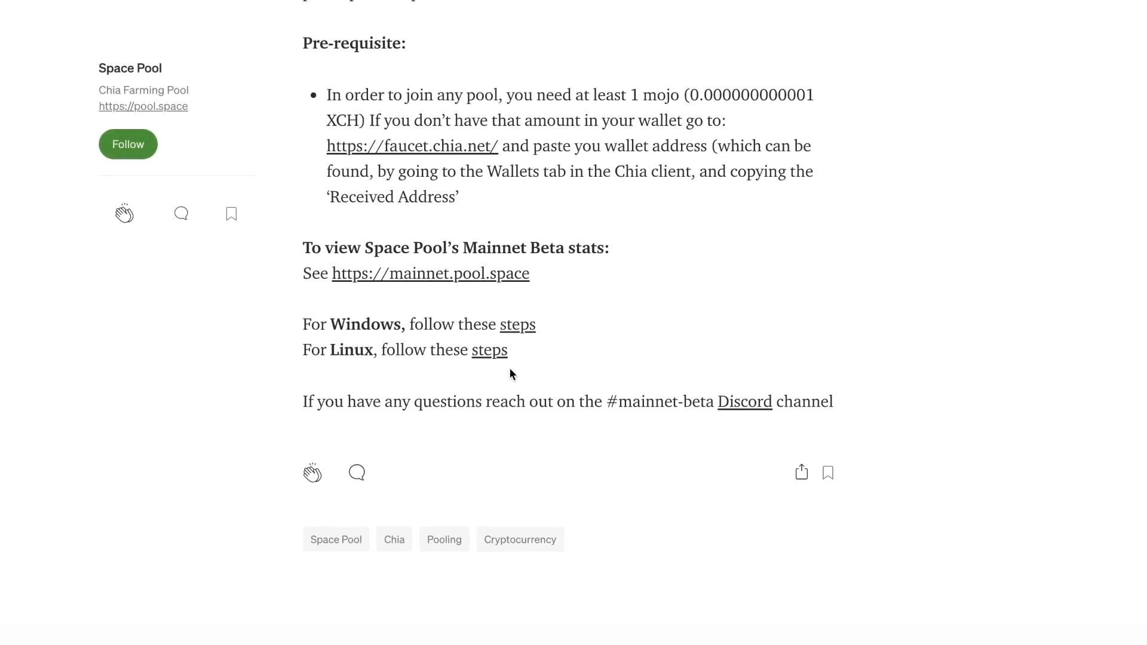
pyautogui.moveTo(638, 346)
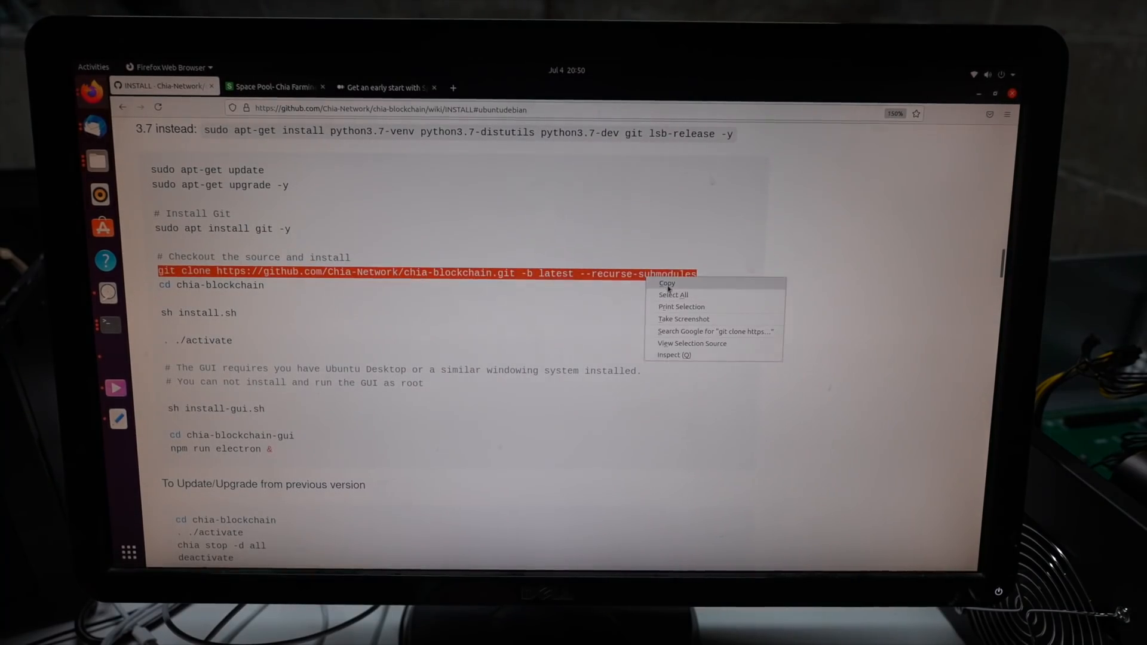
# Copy the chia-blockchain git clone command and run it in Terminal to start cloning.
pyautogui.click(666, 283)
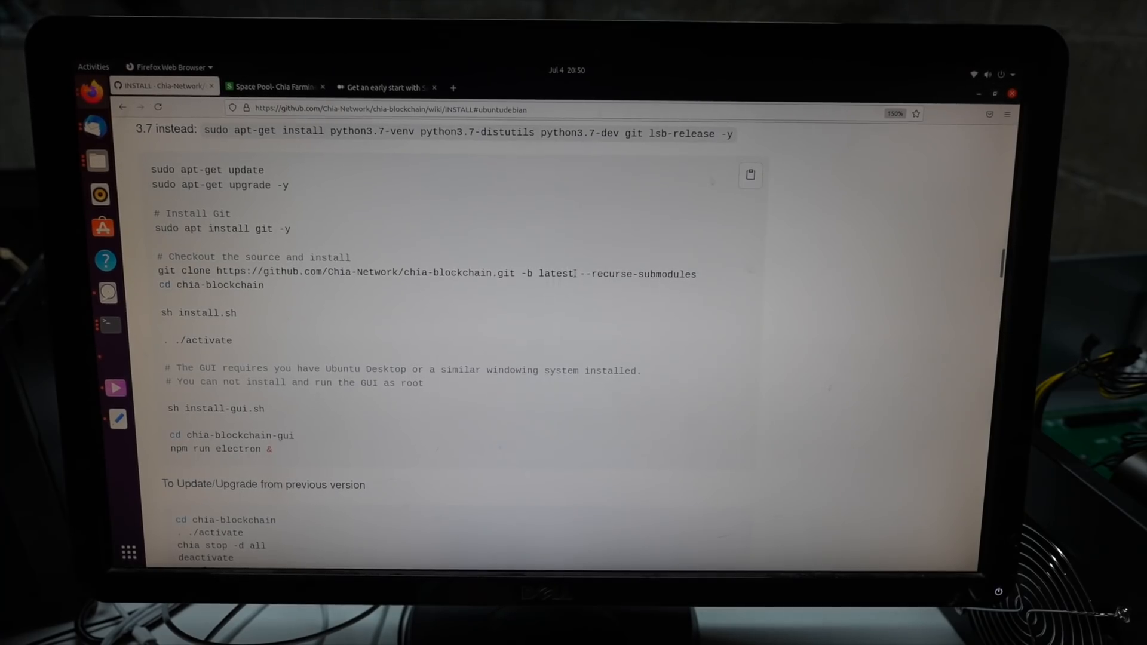
pyautogui.click(110, 324)
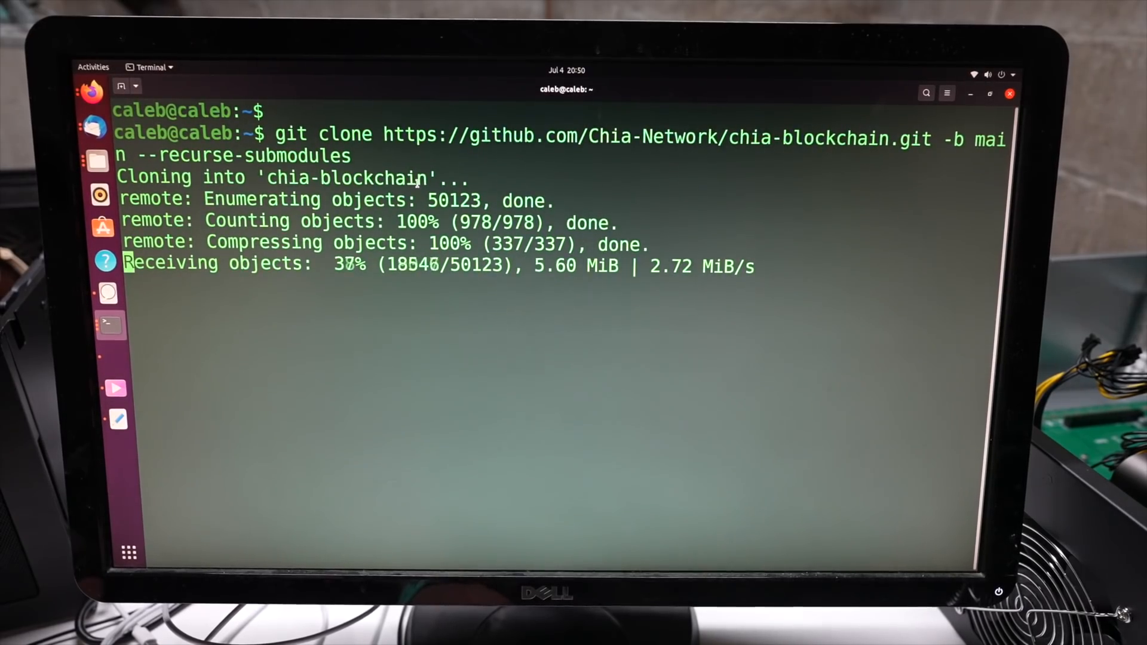
pyautogui.moveTo(599, 170)
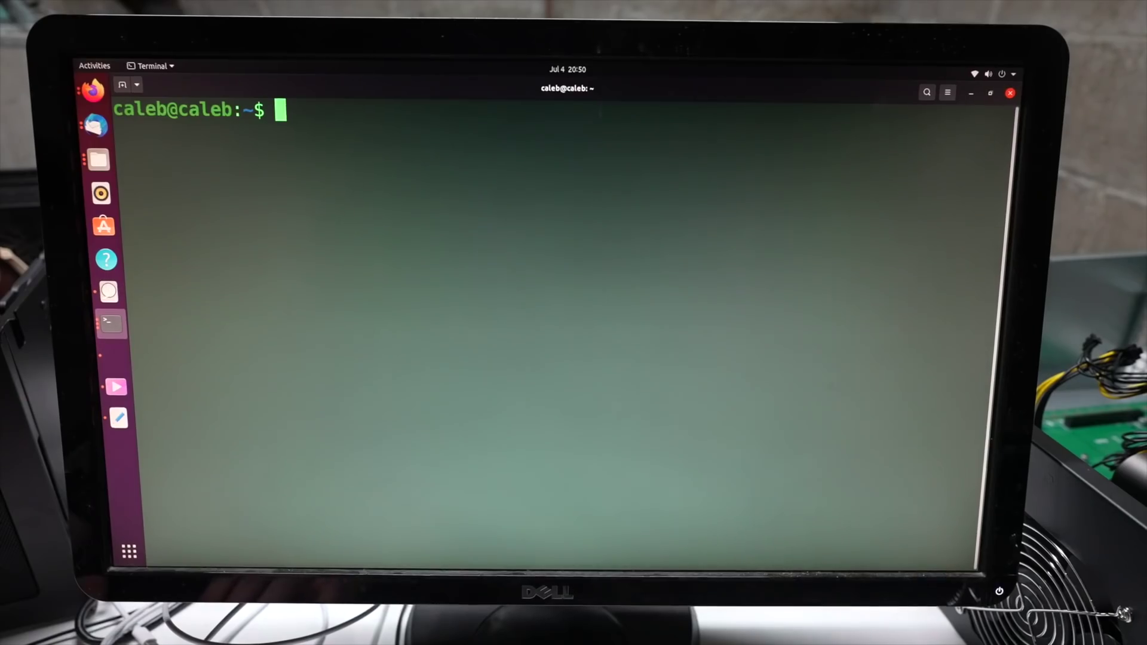
# In chia-blockchain, check the git branch, run install.sh and activate the environment.
pyautogui.write('cd chia-b')
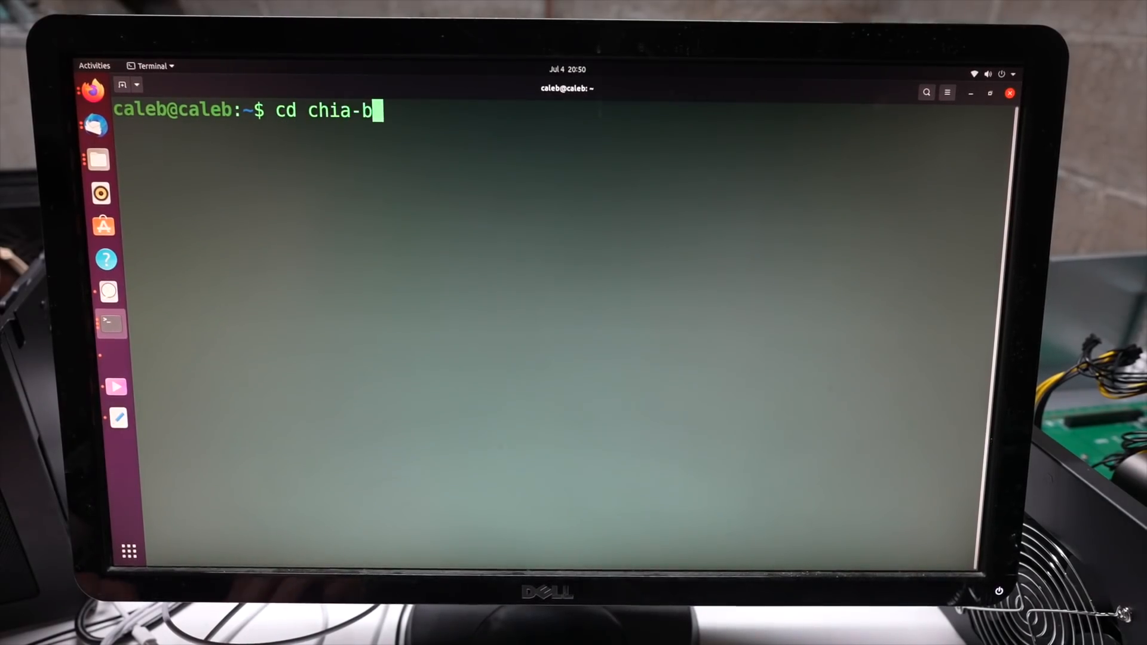
pyautogui.press('Enter')
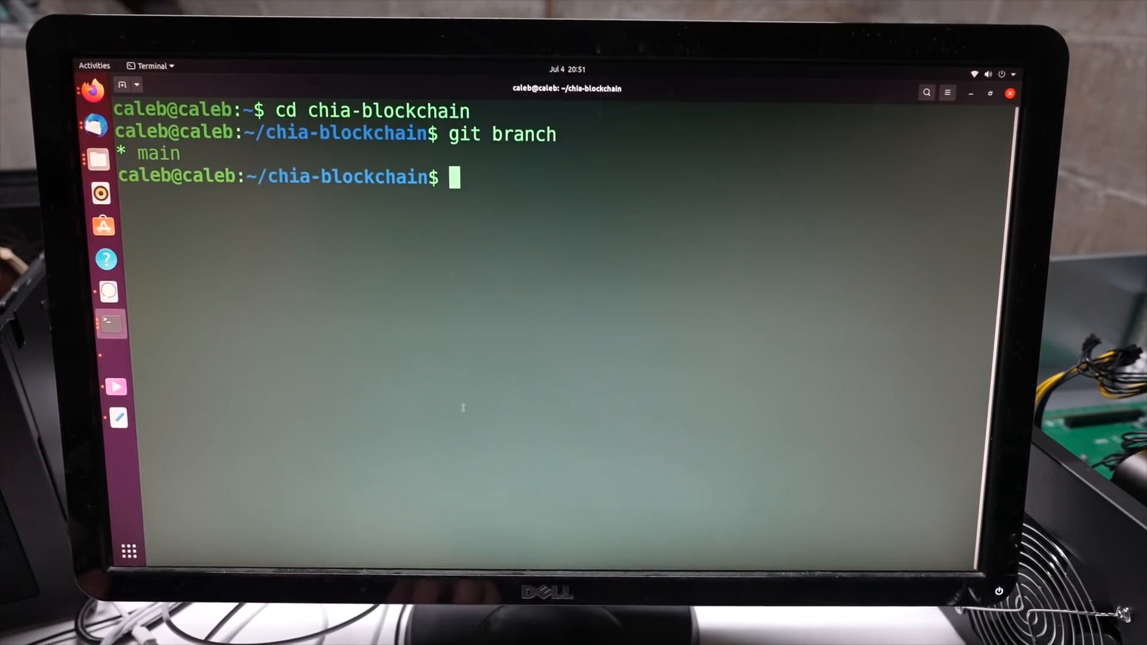
pyautogui.write('cl')
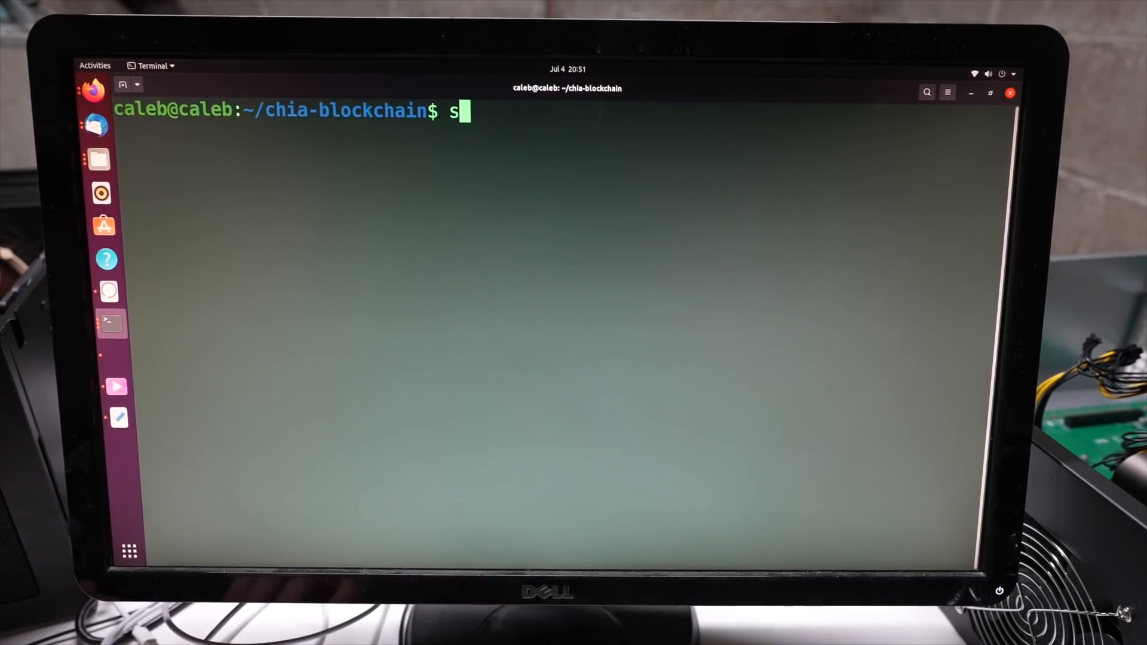
pyautogui.write('h')
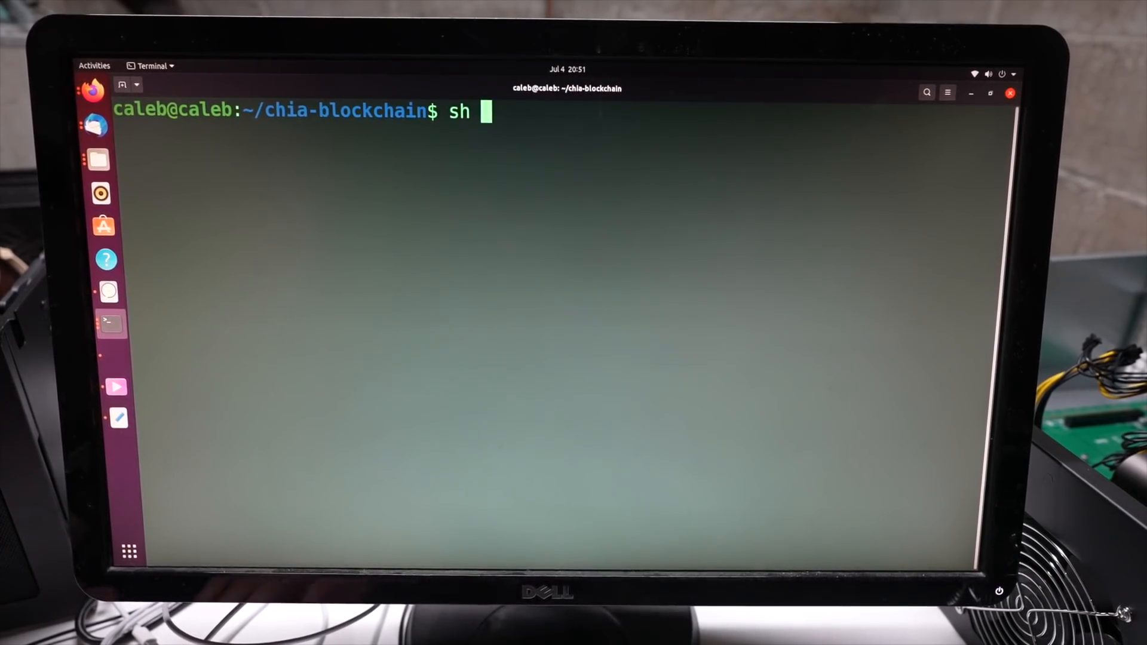
pyautogui.write('install.sh')
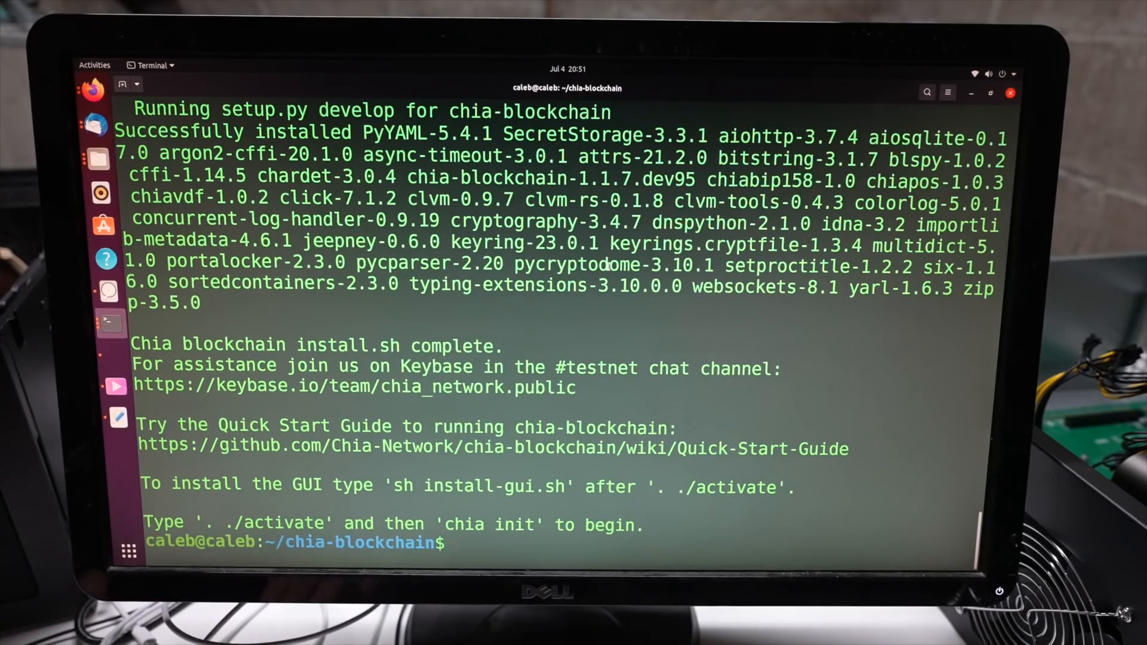
pyautogui.write('. ./activate')
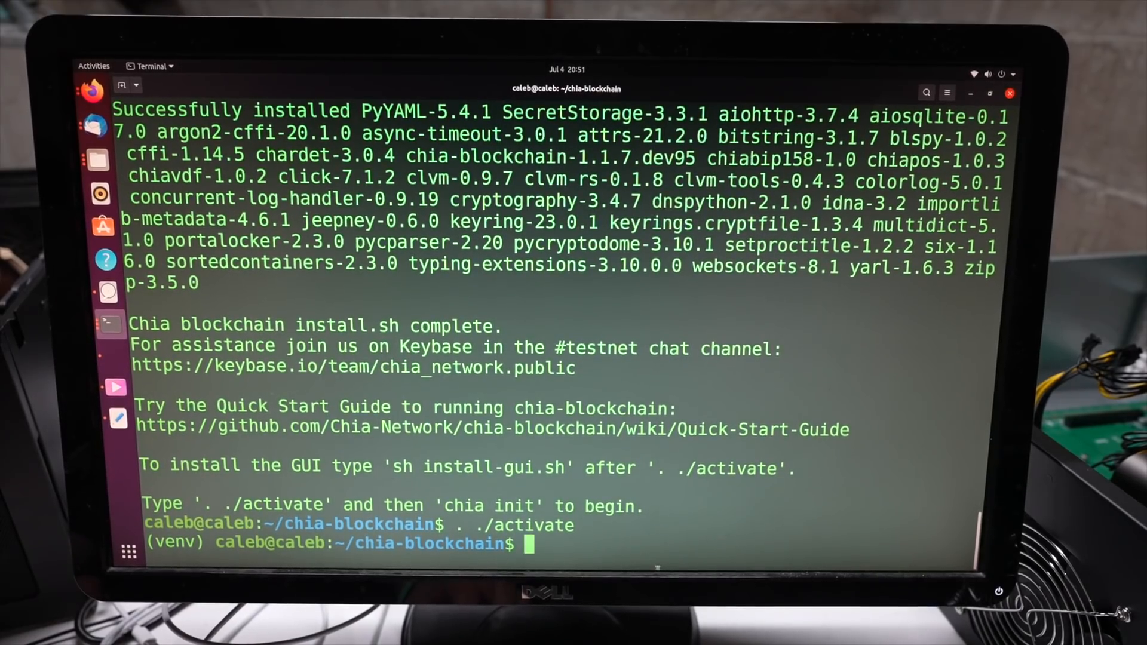
# Run chia plotnft show and select the plot NFT's launcher ID and pool contract address.
pyautogui.write('chia')
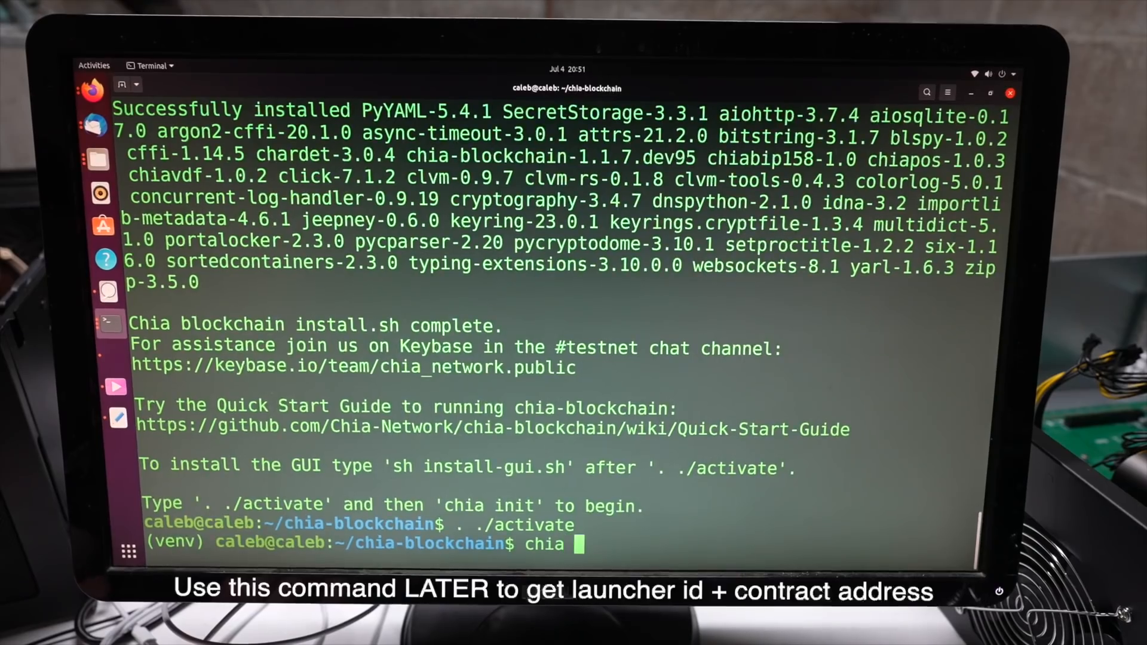
pyautogui.write('plotnft s')
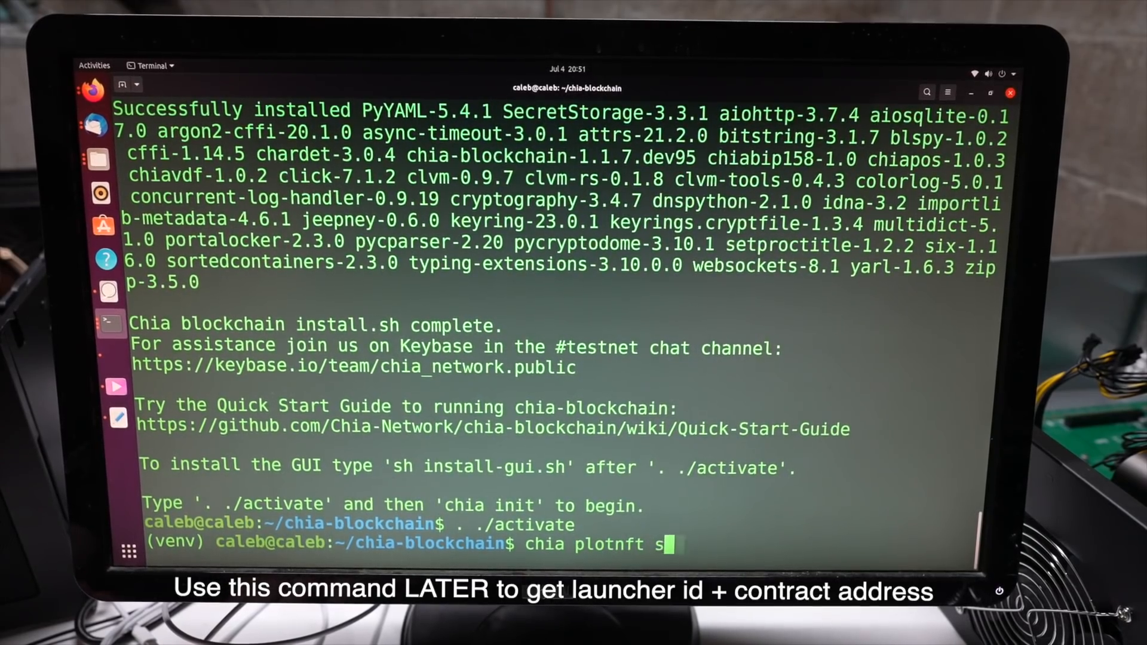
pyautogui.write('how')
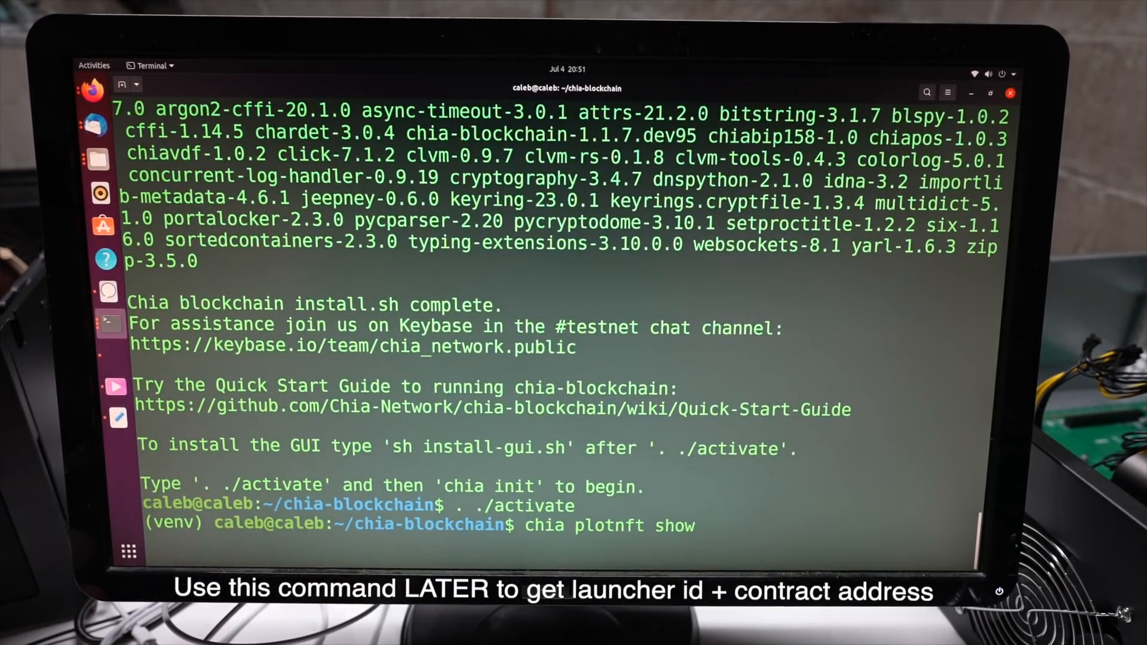
pyautogui.press('Return')
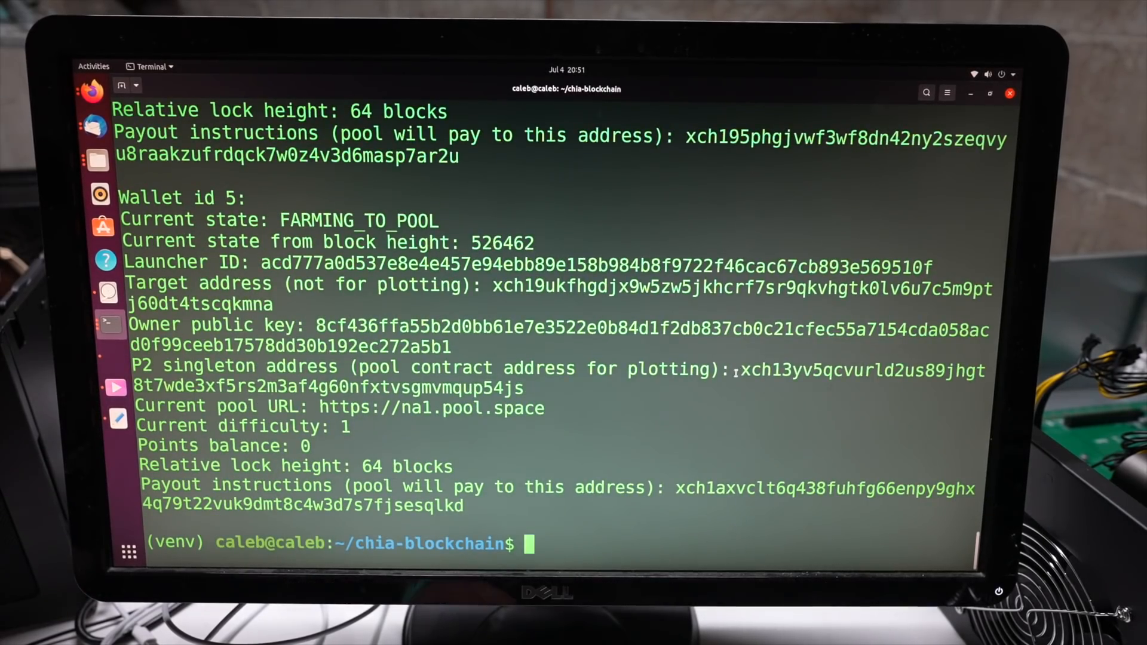
pyautogui.moveTo(738, 371); pyautogui.dragTo(523, 387)
pyautogui.write('sh install-')
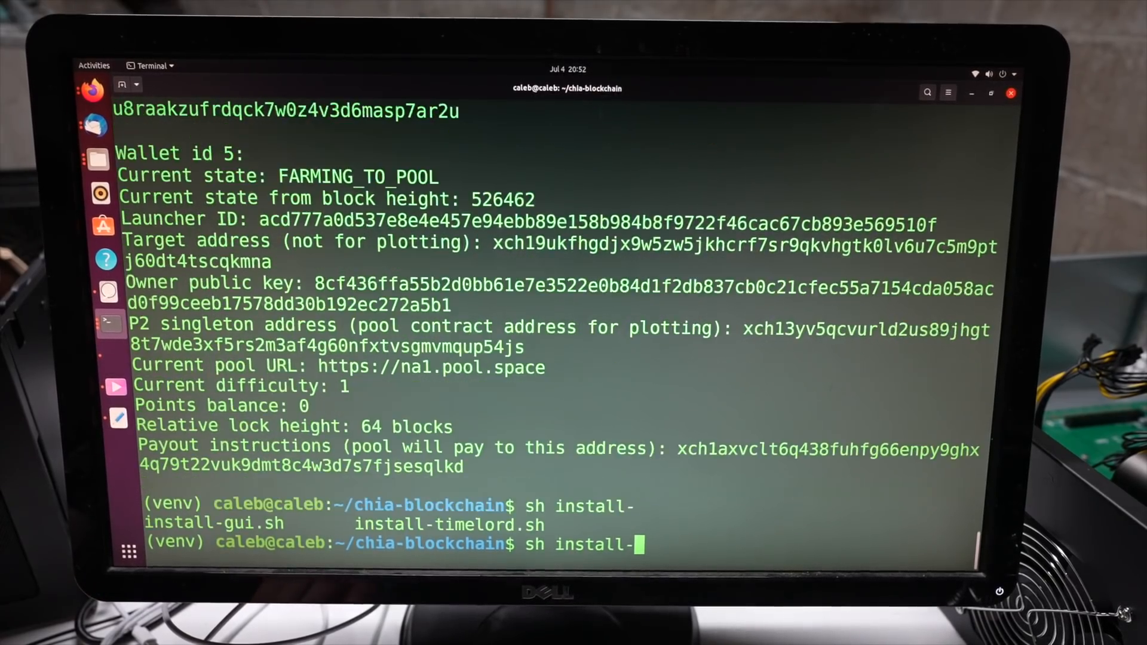
# Run install-gui.sh, then launch the GUI with npm run electron from chia-blockchain-gui.
pyautogui.write('gui.sh')
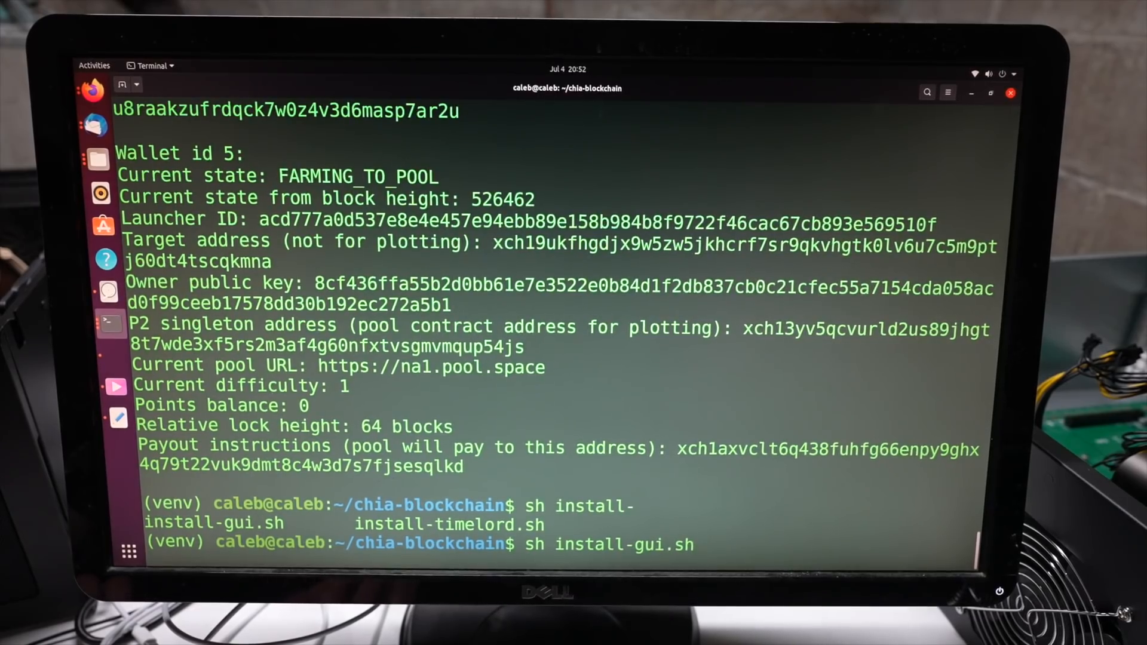
pyautogui.press('Return')
pyautogui.write('n')
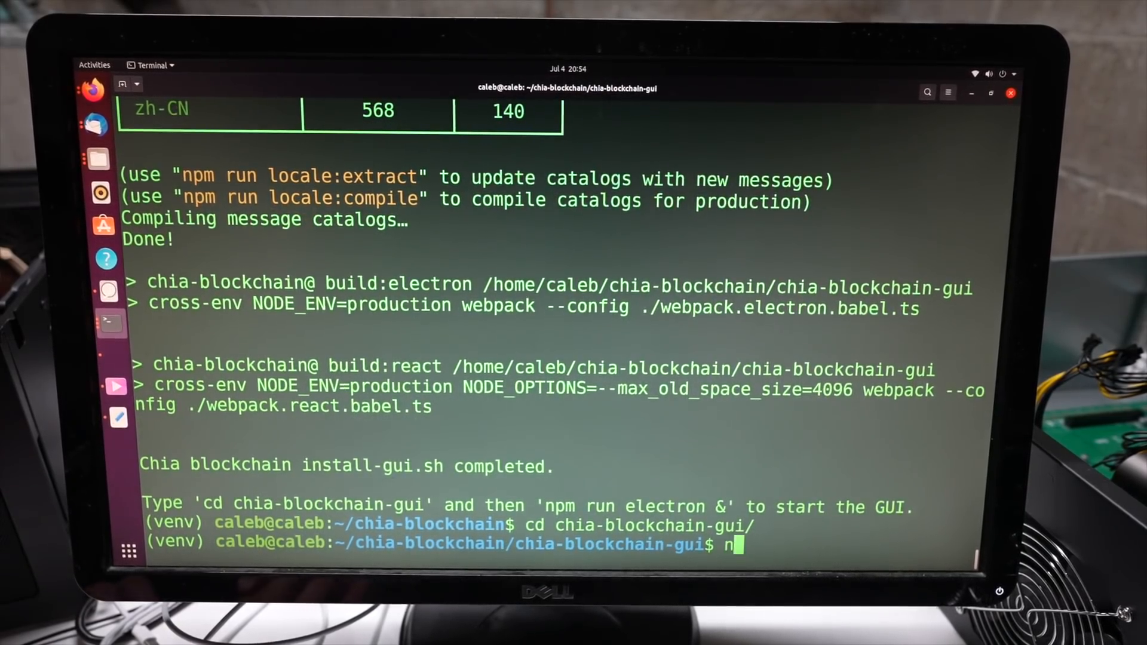
pyautogui.write('pm run elec')
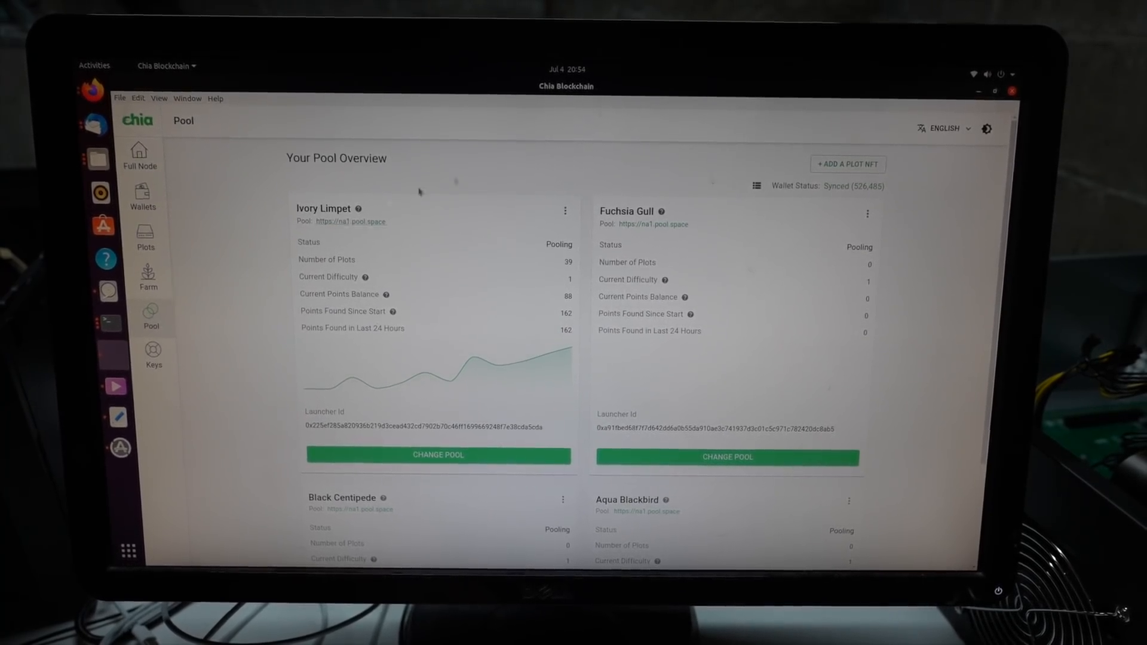
pyautogui.click(848, 164)
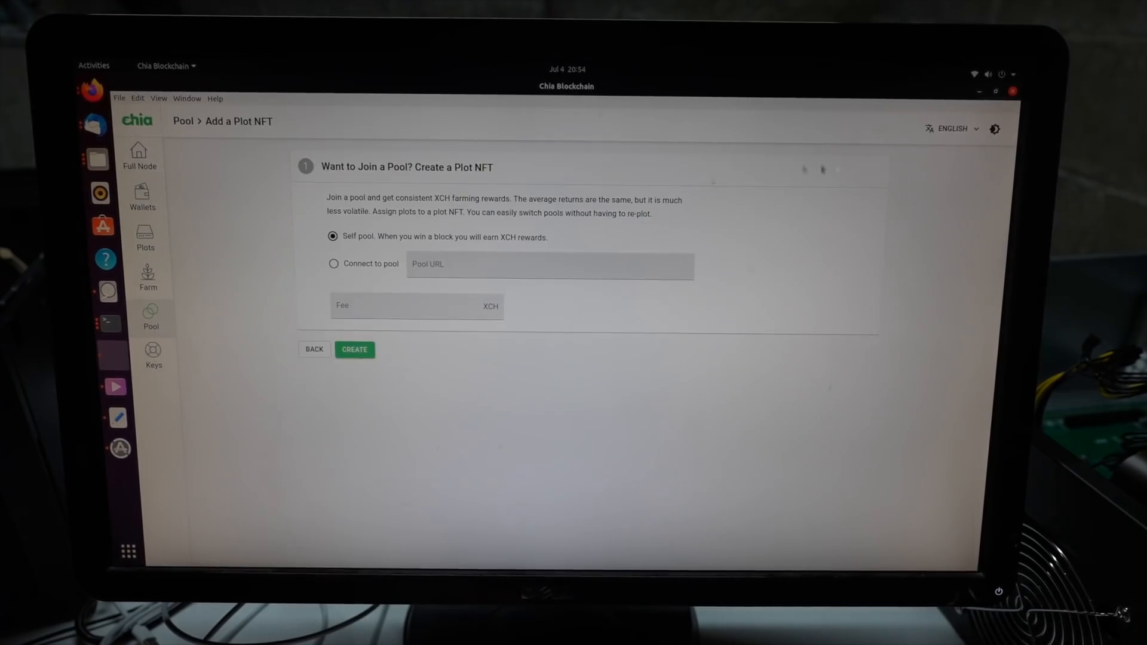
pyautogui.click(334, 263)
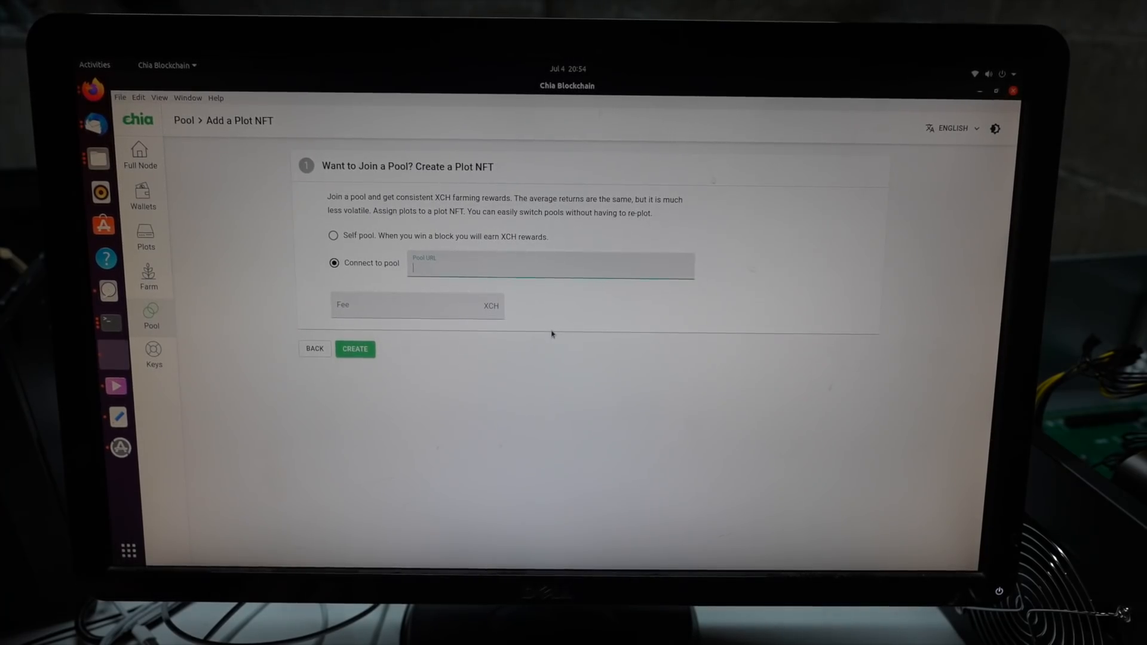
pyautogui.write('https://')
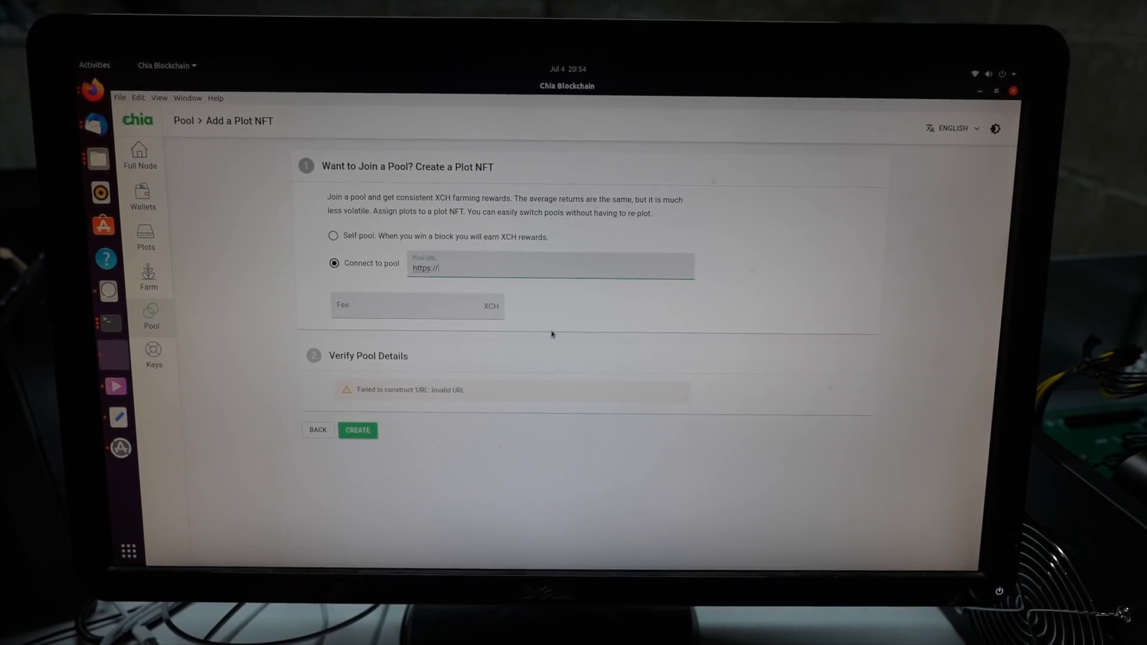
pyautogui.write('na1.pool.space')
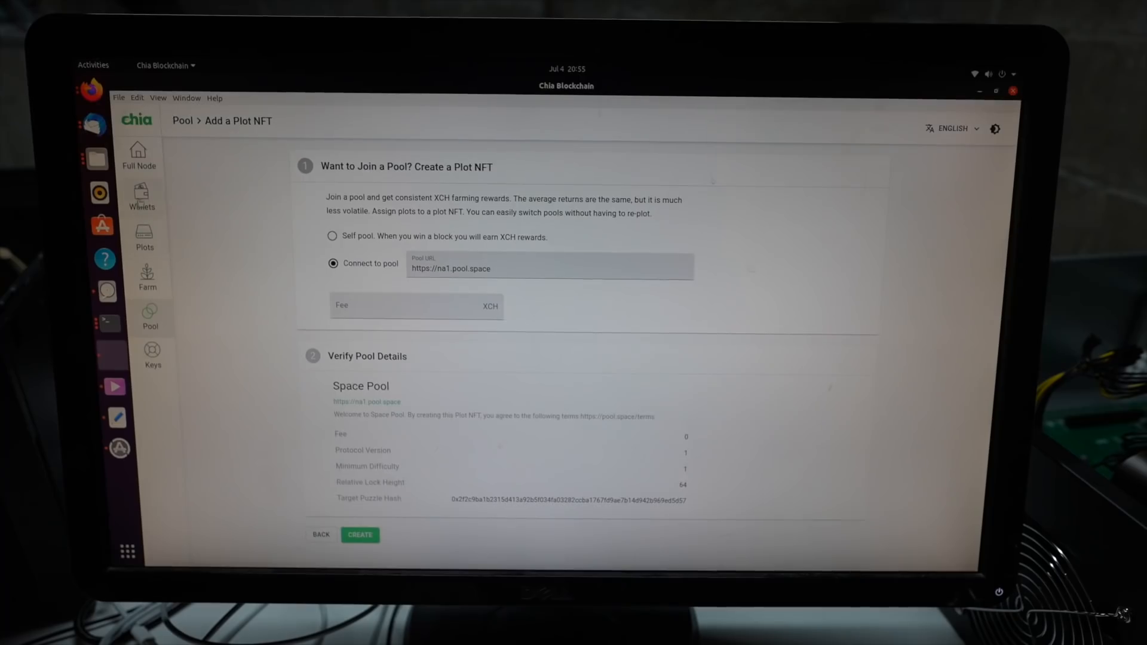
pyautogui.click(141, 197)
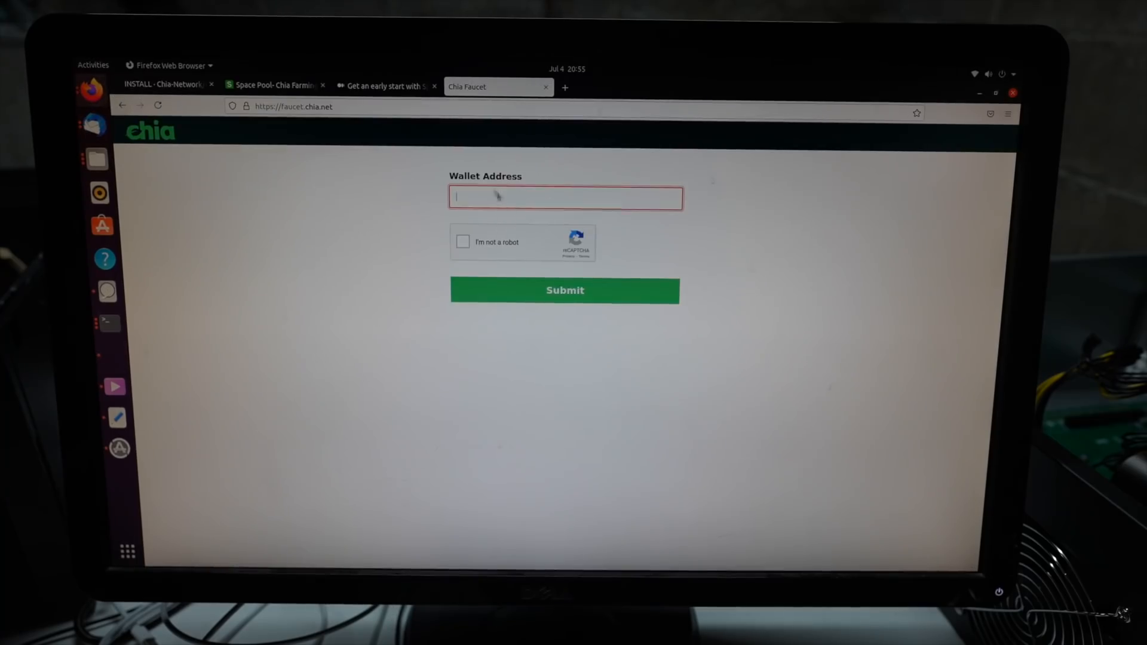
# Submit the wallet address to faucet.chia.net after passing the robot captcha check.
pyautogui.write('axvclt6q438fuhfg66enpy9ghx4q79t22vuk9dmt8c4w3d7s7fjsesqlkd')
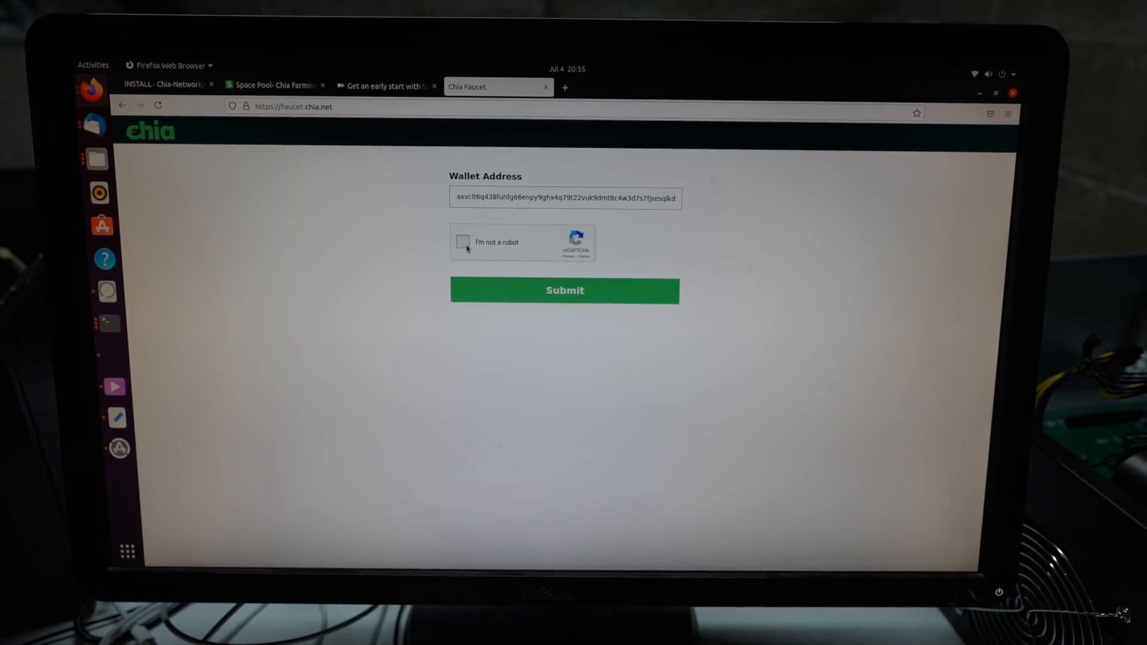
pyautogui.click(464, 241)
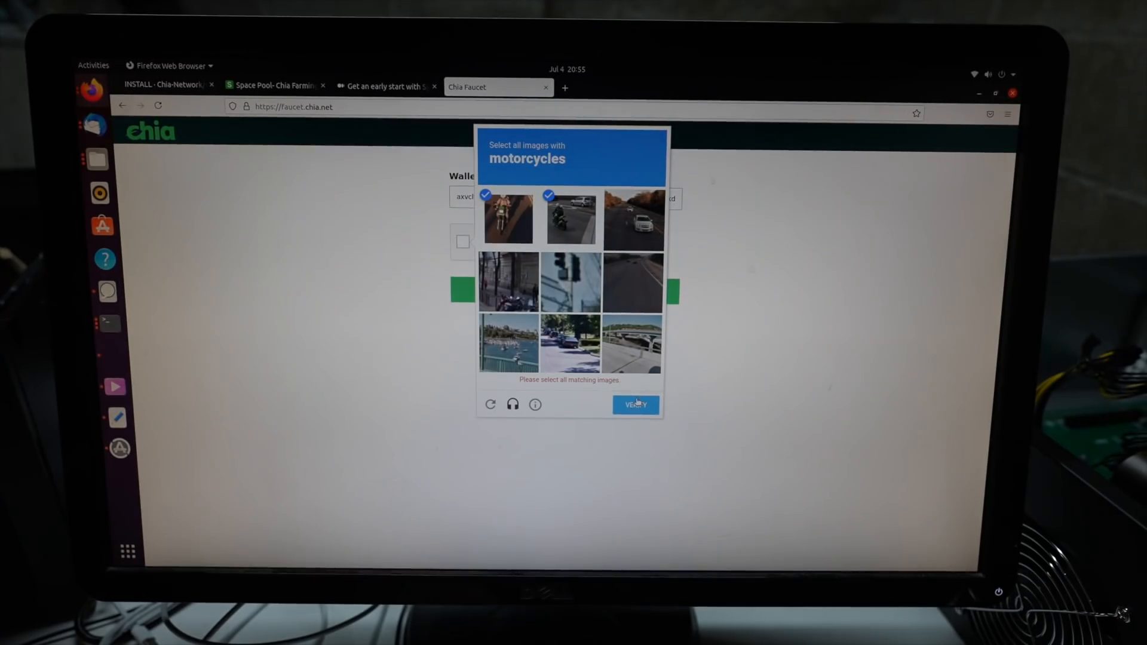
pyautogui.click(507, 281)
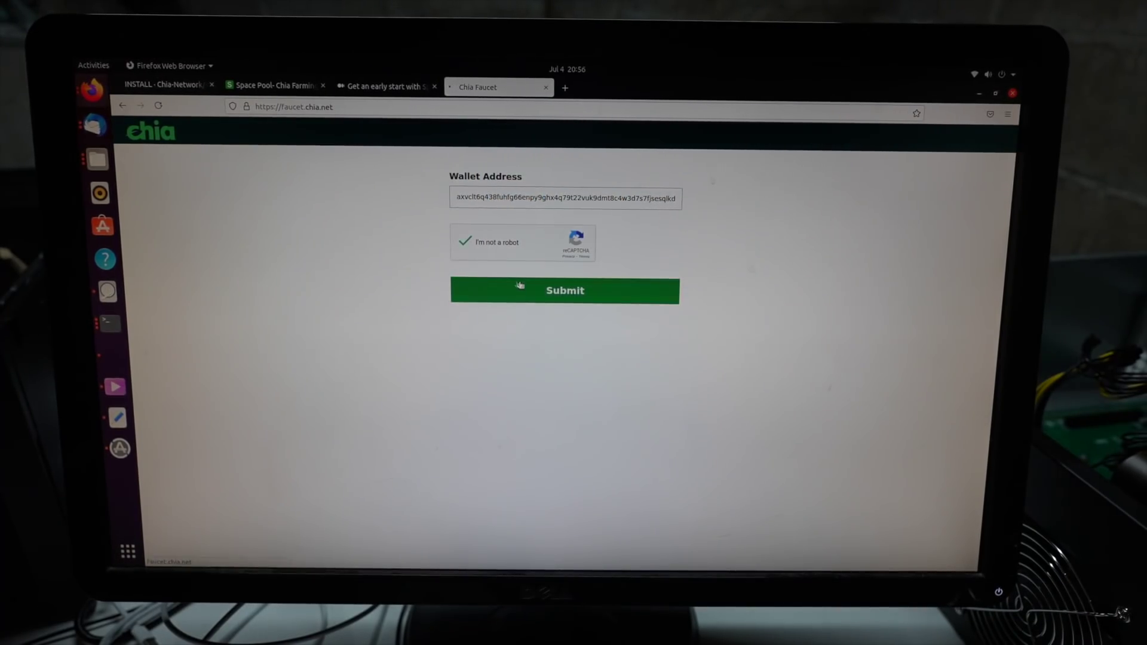
pyautogui.click(564, 290)
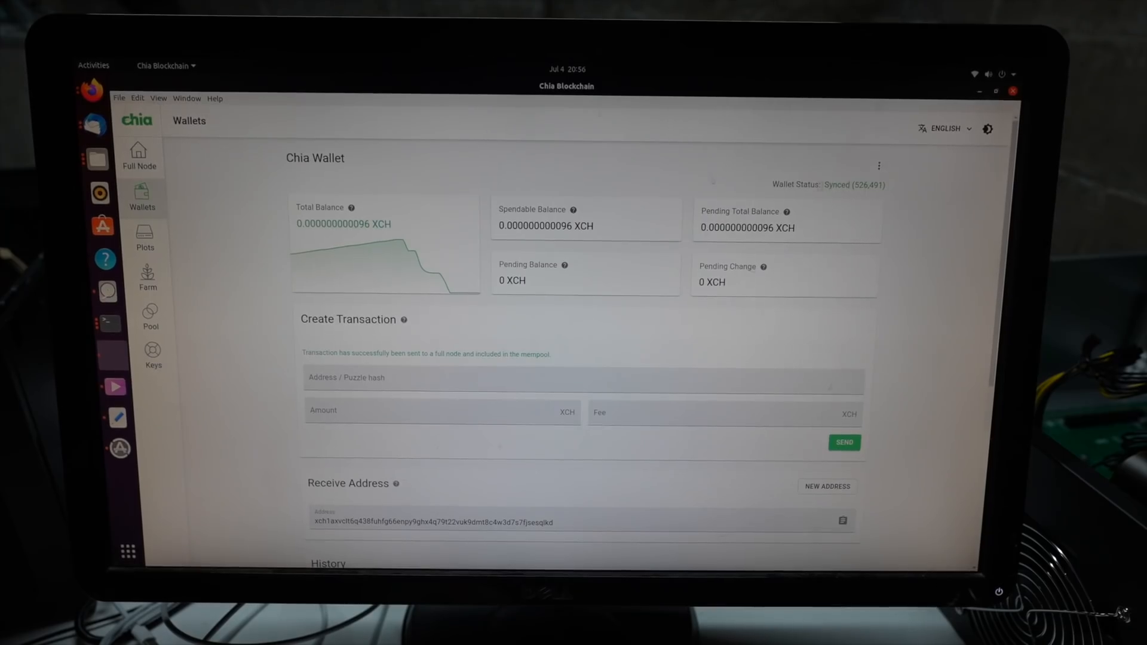
pyautogui.click(148, 315)
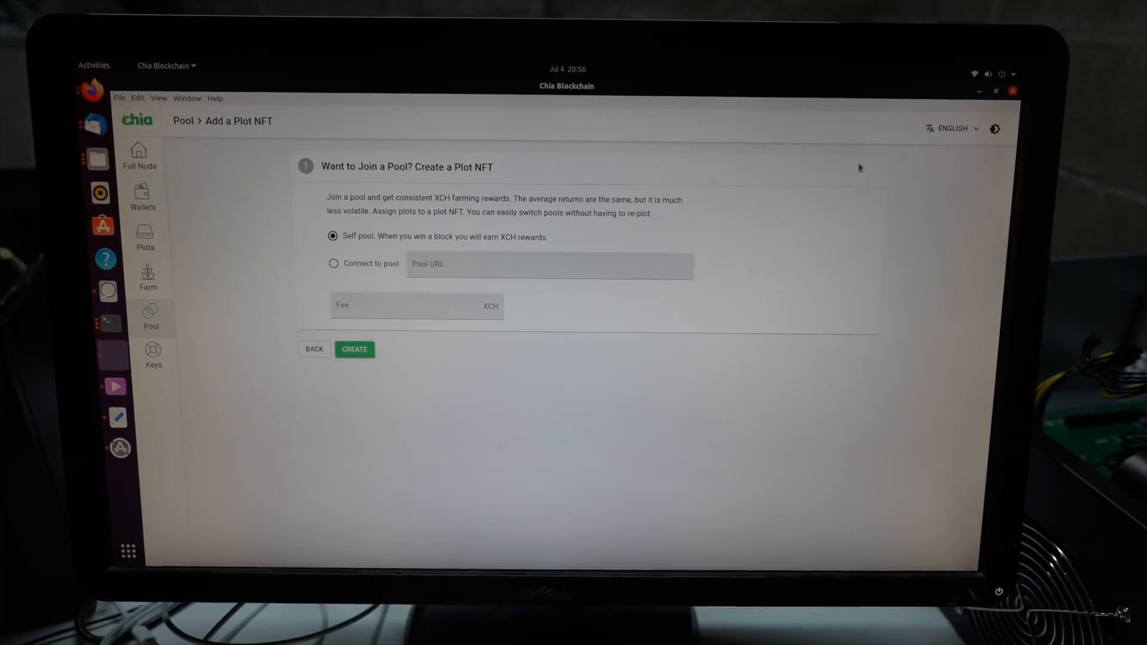
pyautogui.click(332, 263)
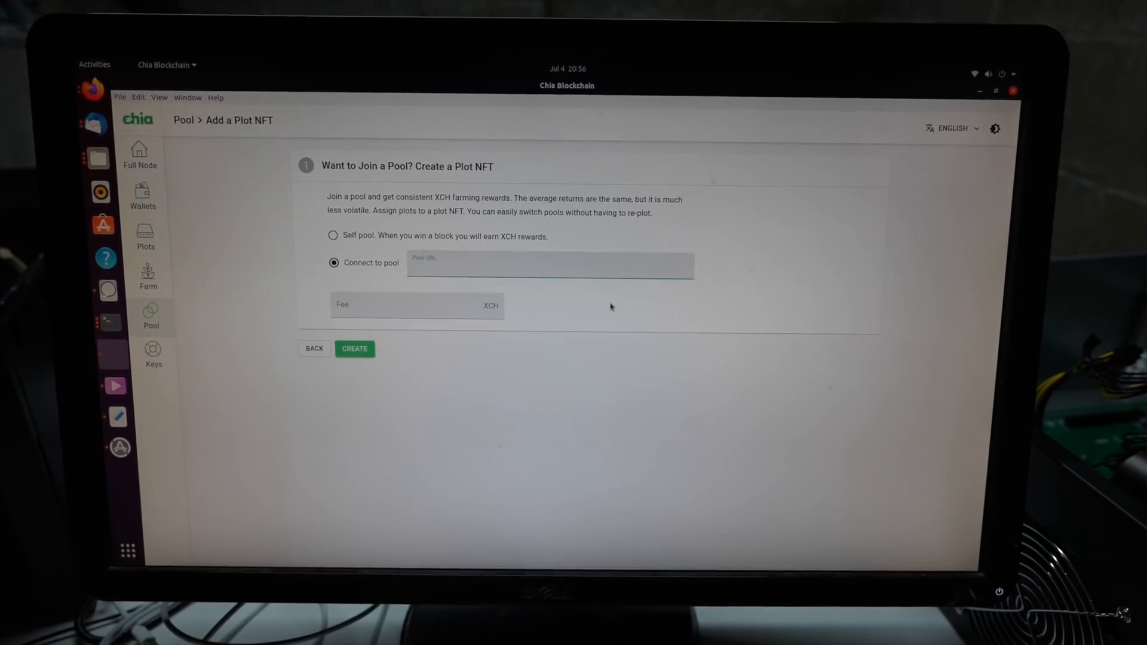
pyautogui.write('https://na1.pool.space')
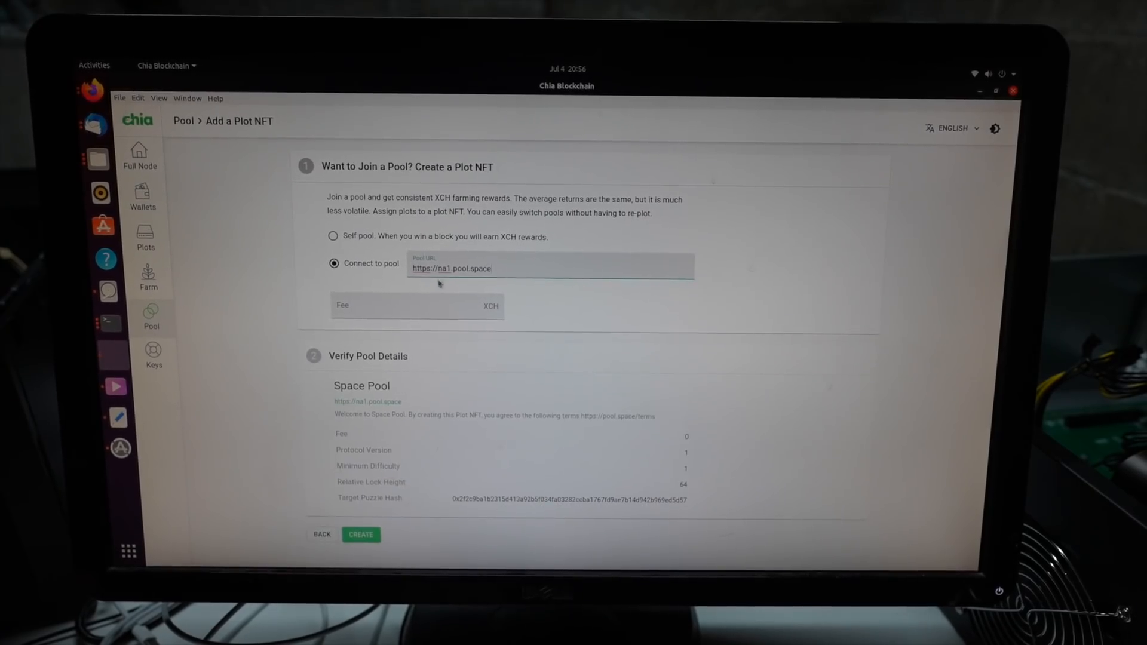
pyautogui.click(361, 534)
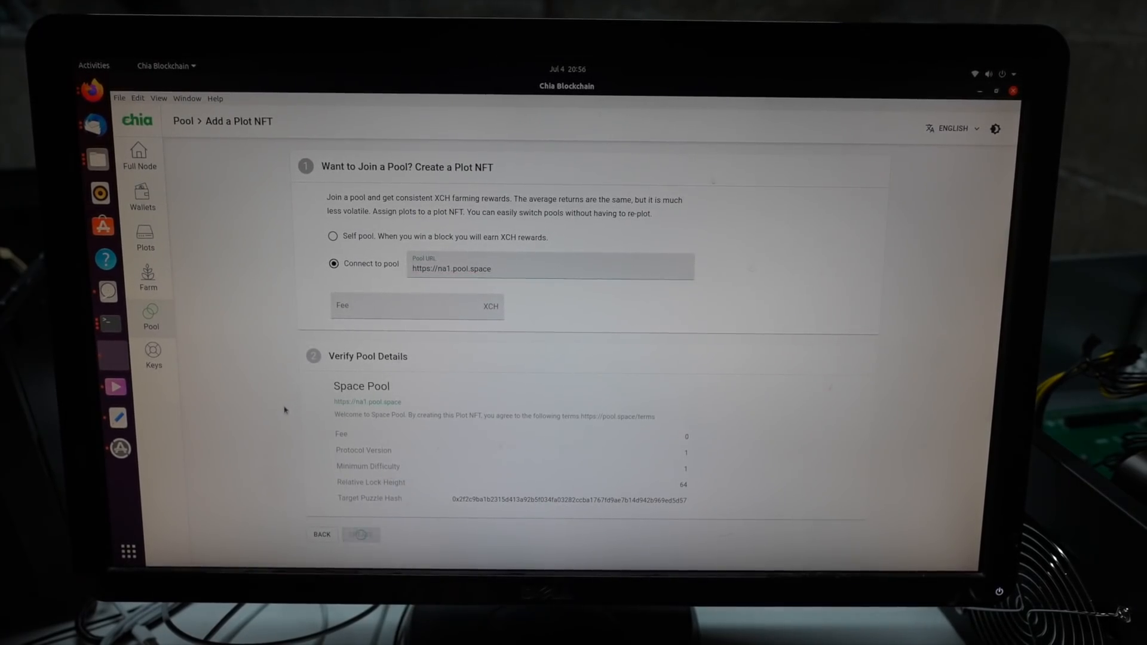
pyautogui.click(361, 534)
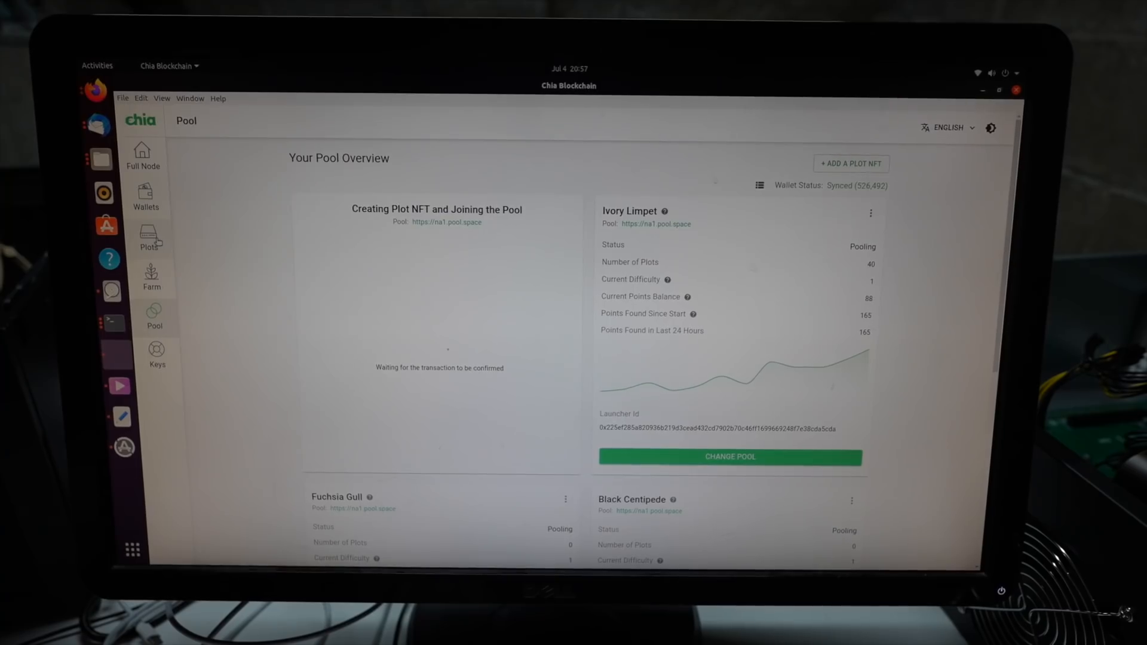
# From the Plots list, add a new plot and pick Ivory Limpet in the Join a Pool plot NFT dropdown.
pyautogui.click(143, 234)
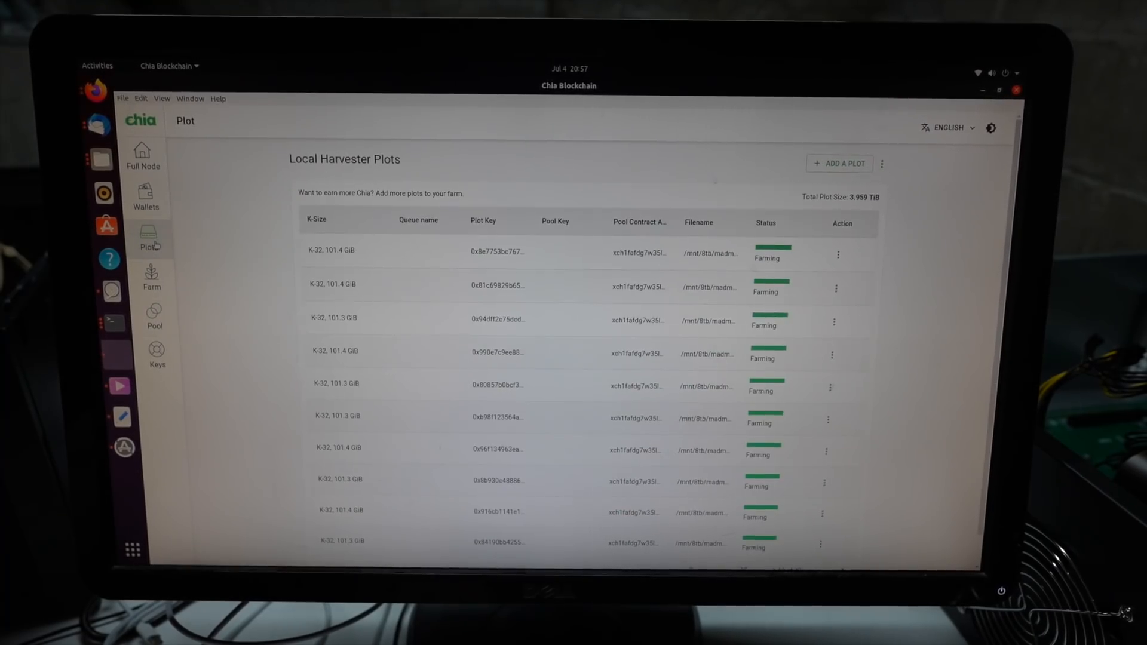
pyautogui.click(838, 162)
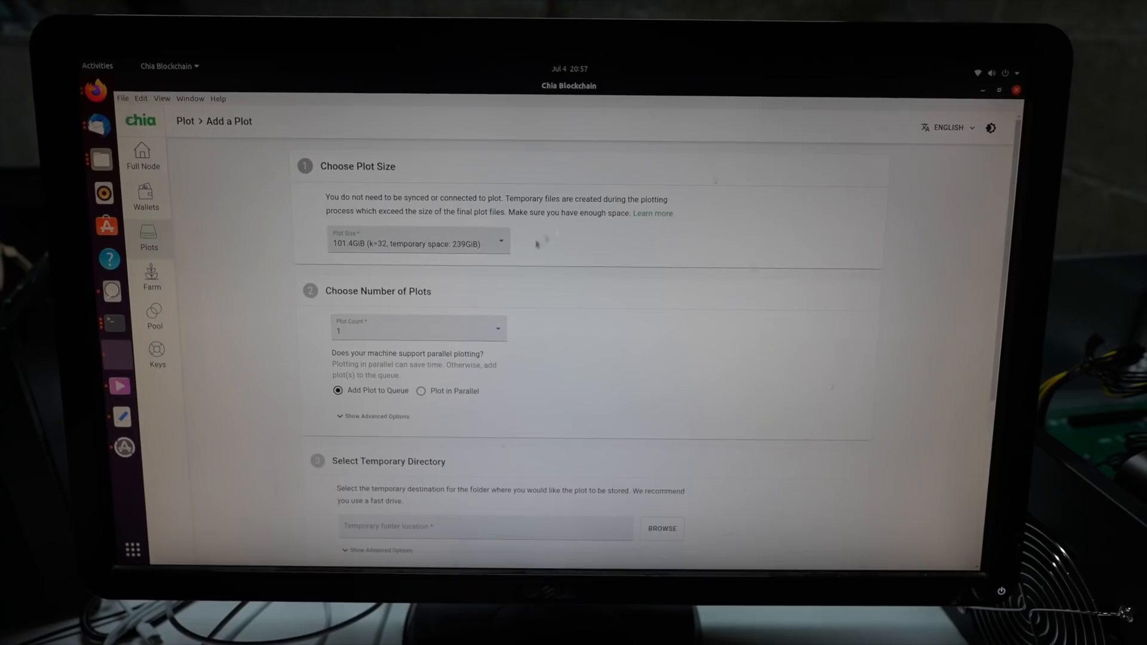
pyautogui.scroll(-3)
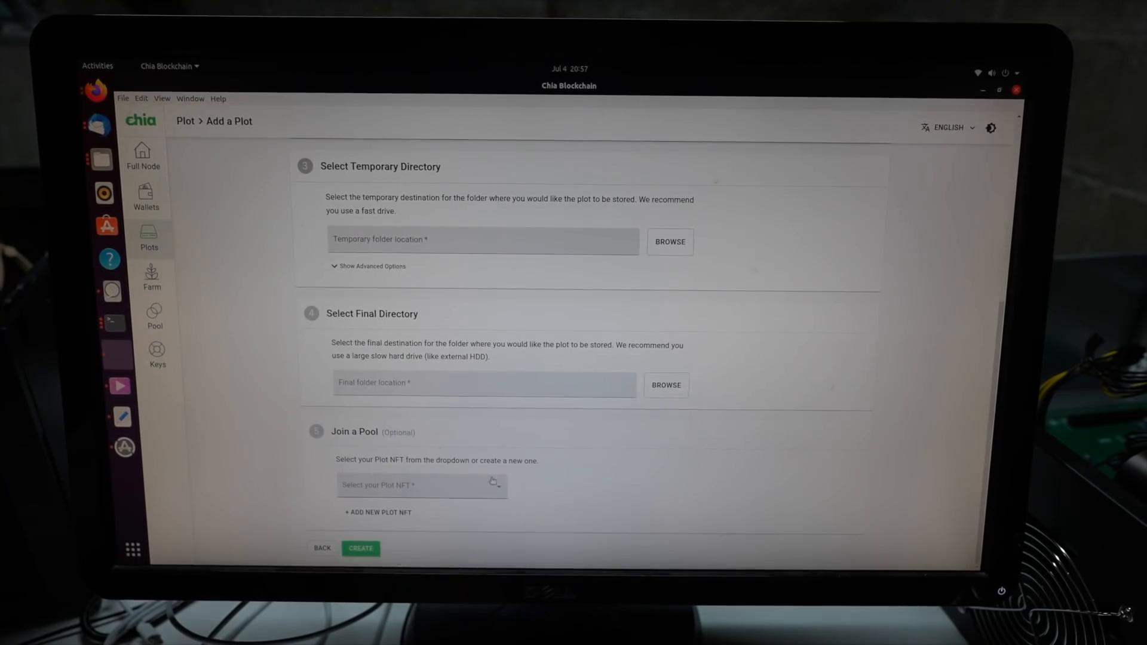
pyautogui.click(422, 485)
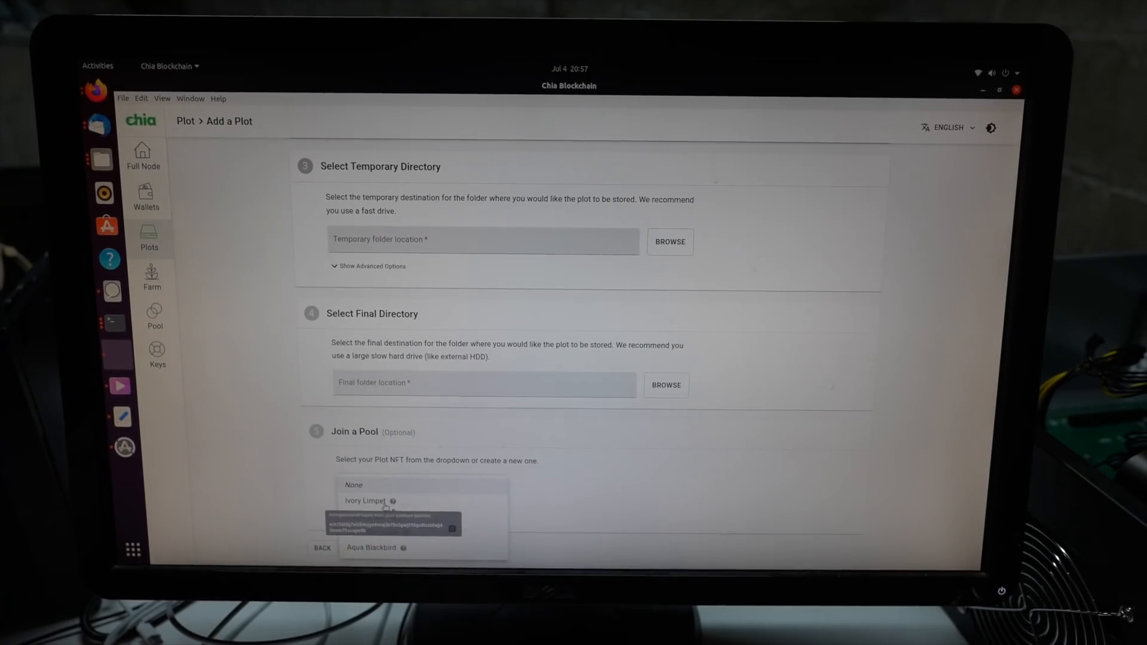
pyautogui.scroll(3)
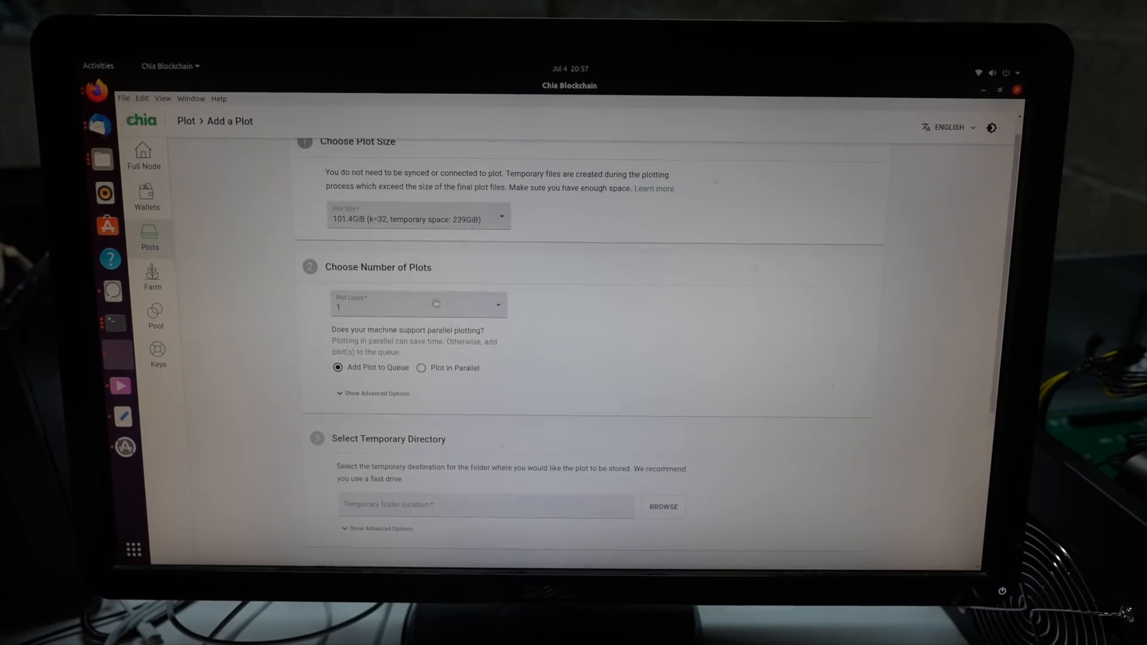
pyautogui.scroll(-3)
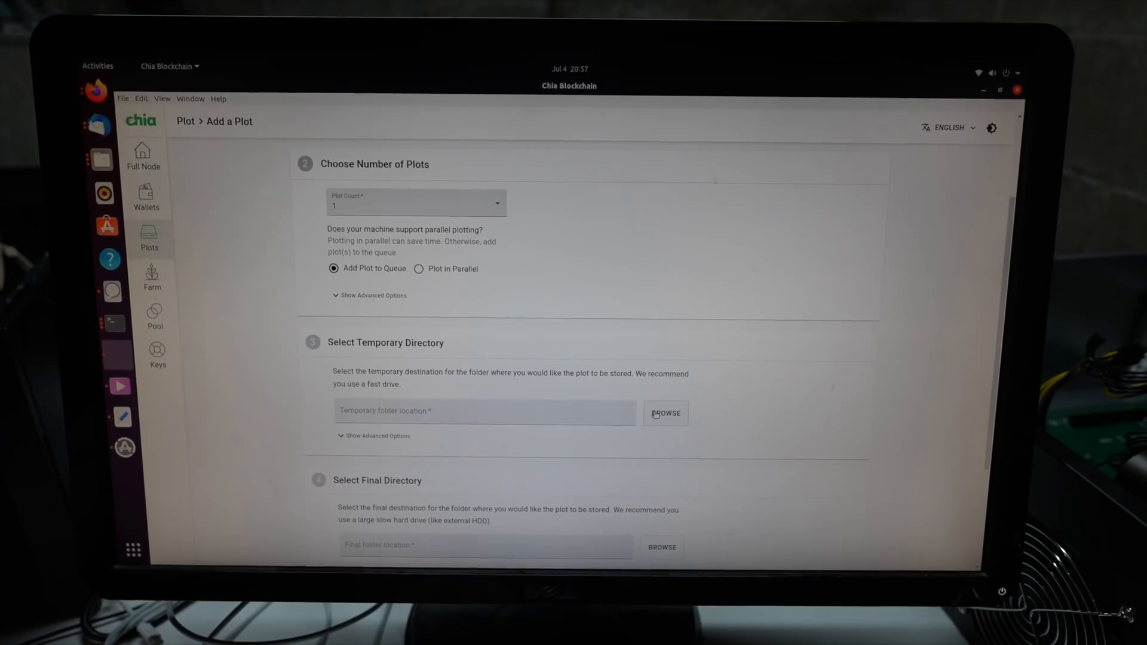
pyautogui.scroll(-3)
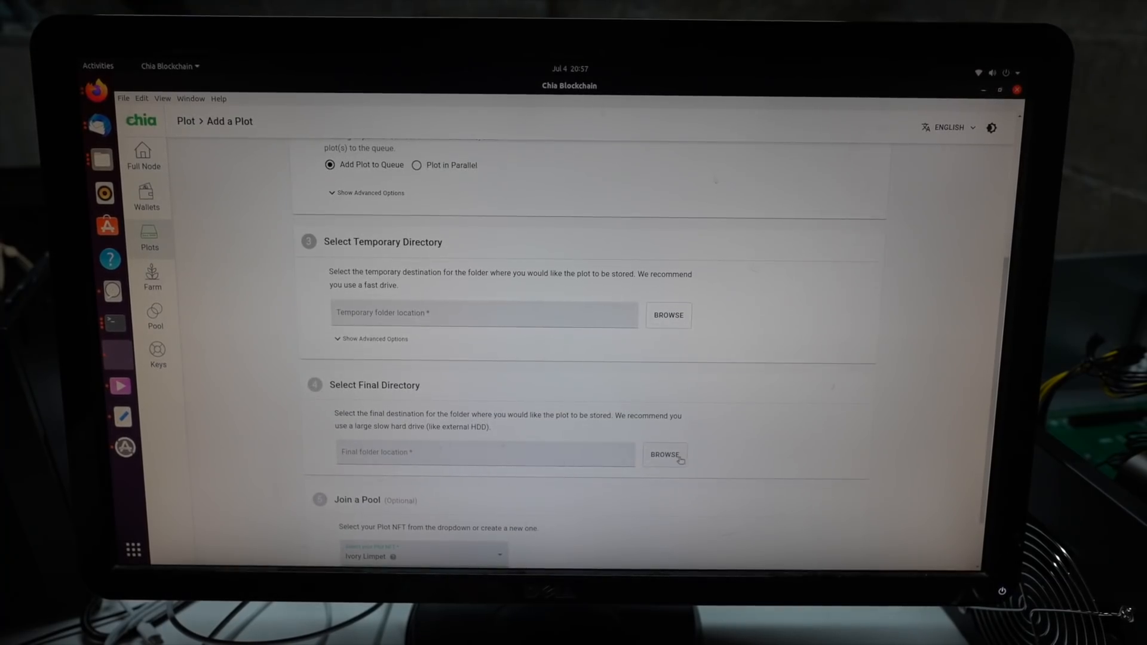
# Browse to /mnt/8tb/space and choose it as the plot's final directory.
pyautogui.click(667, 454)
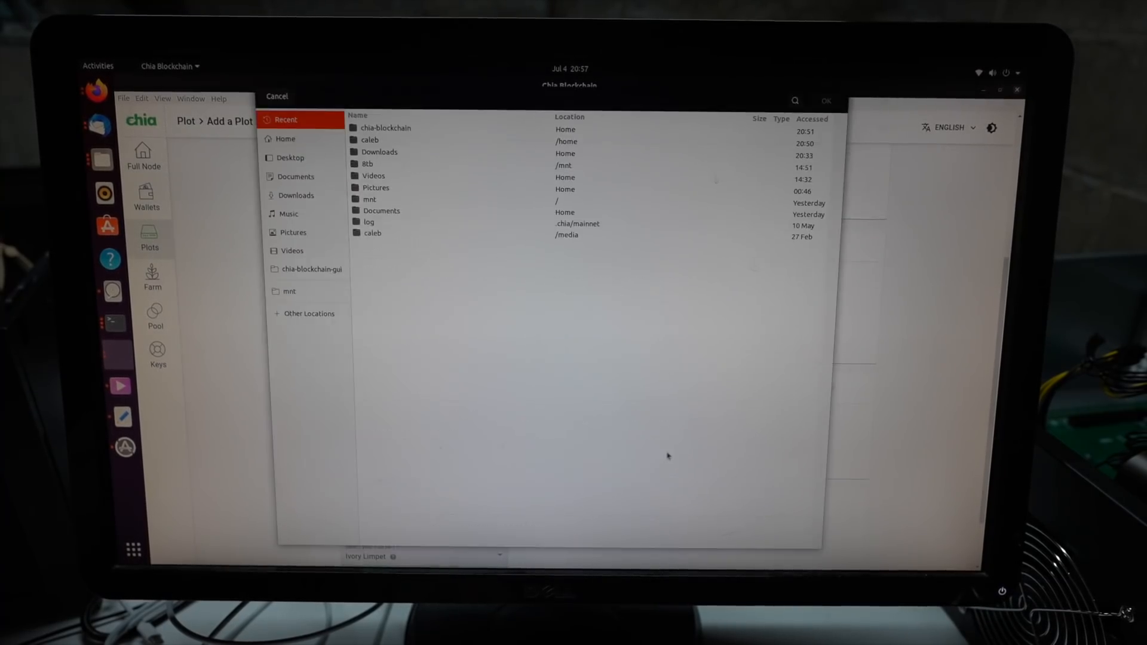
pyautogui.click(289, 290)
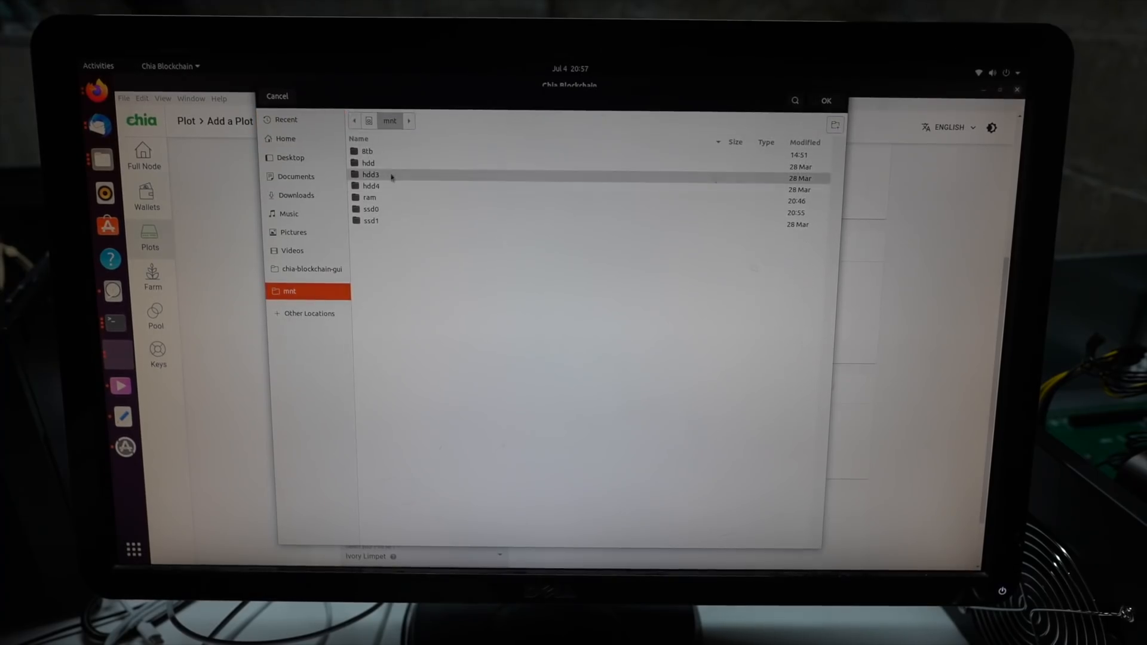
pyautogui.doubleClick(366, 151)
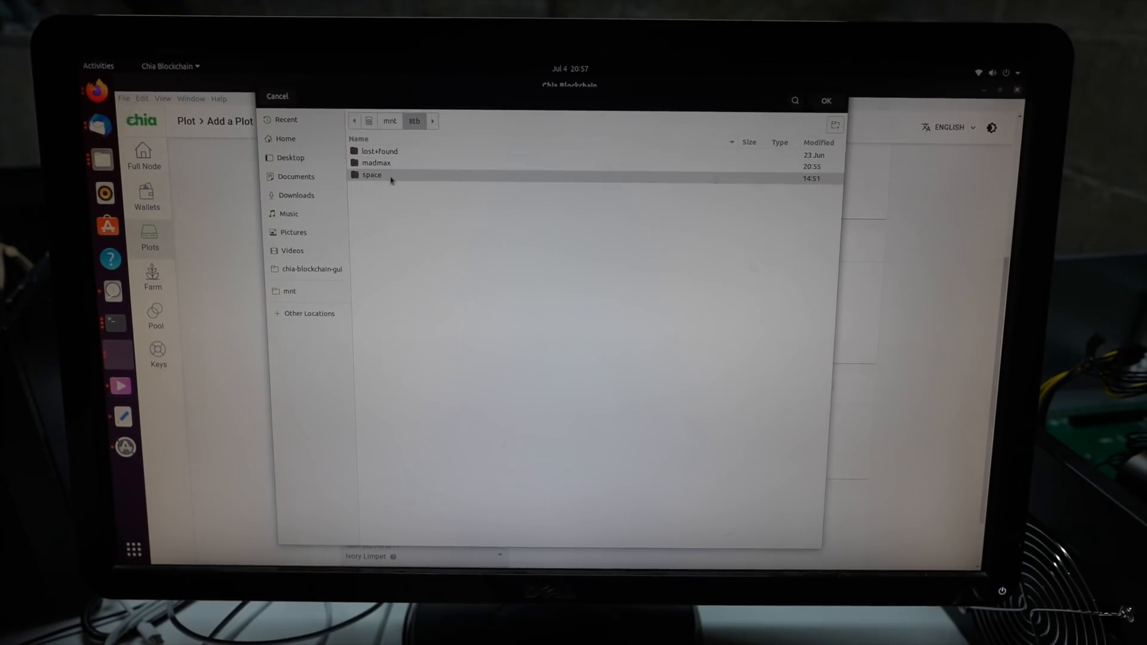
pyautogui.click(371, 175)
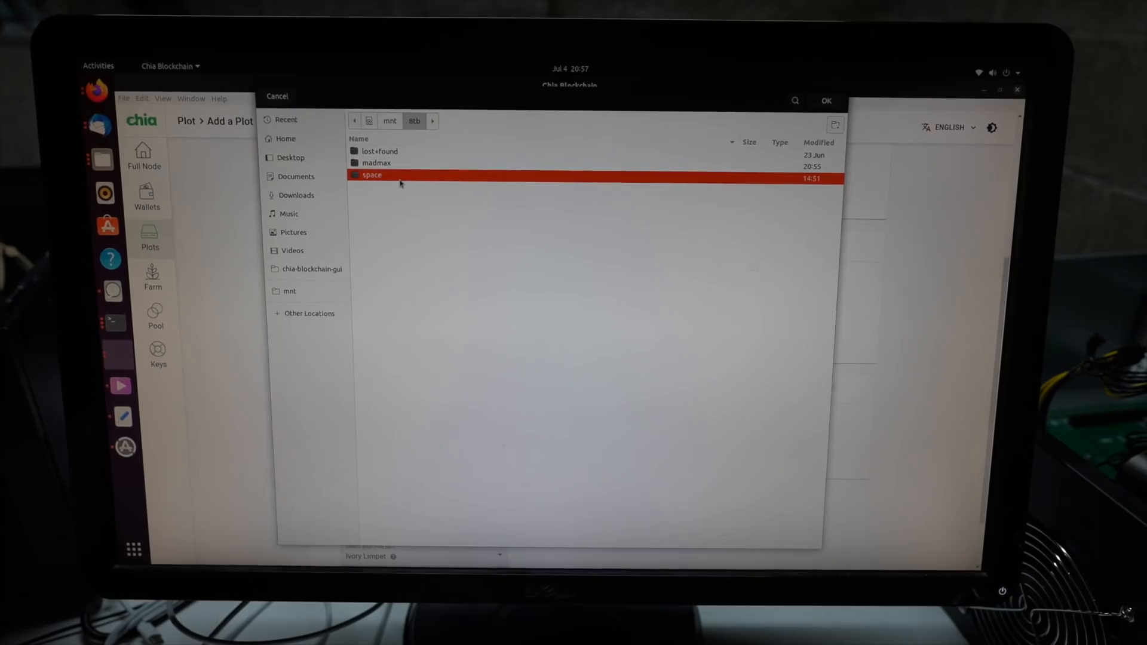
pyautogui.doubleClick(370, 175)
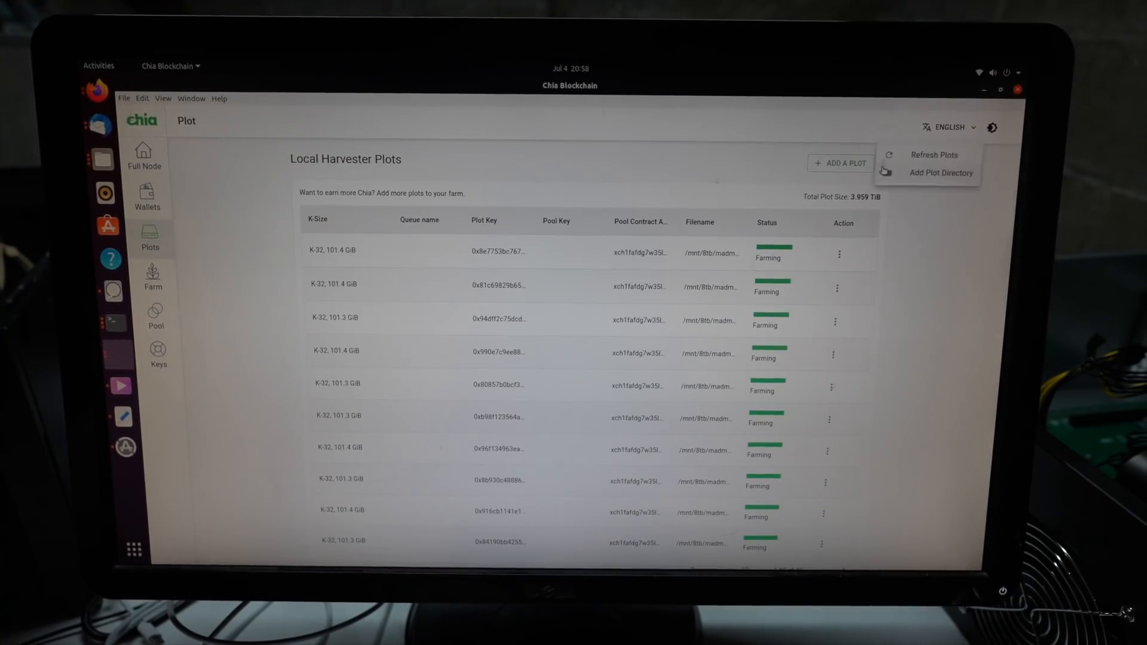
# Check the harvester plot directories list includes /mnt/8tb/space, then close it.
pyautogui.click(941, 172)
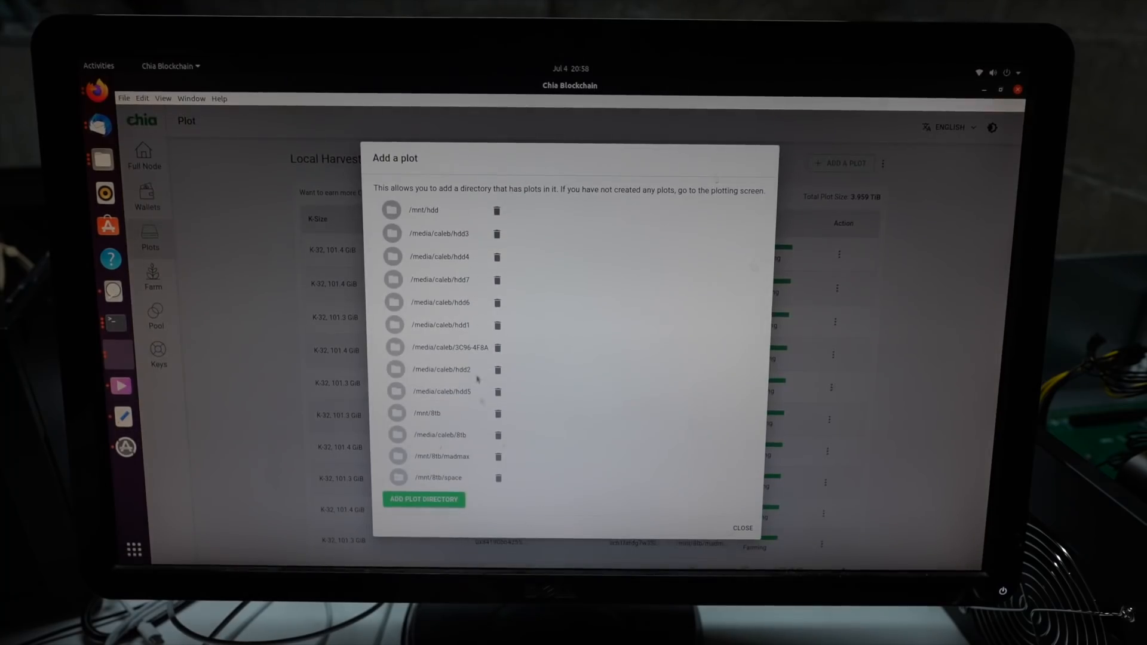
pyautogui.click(739, 529)
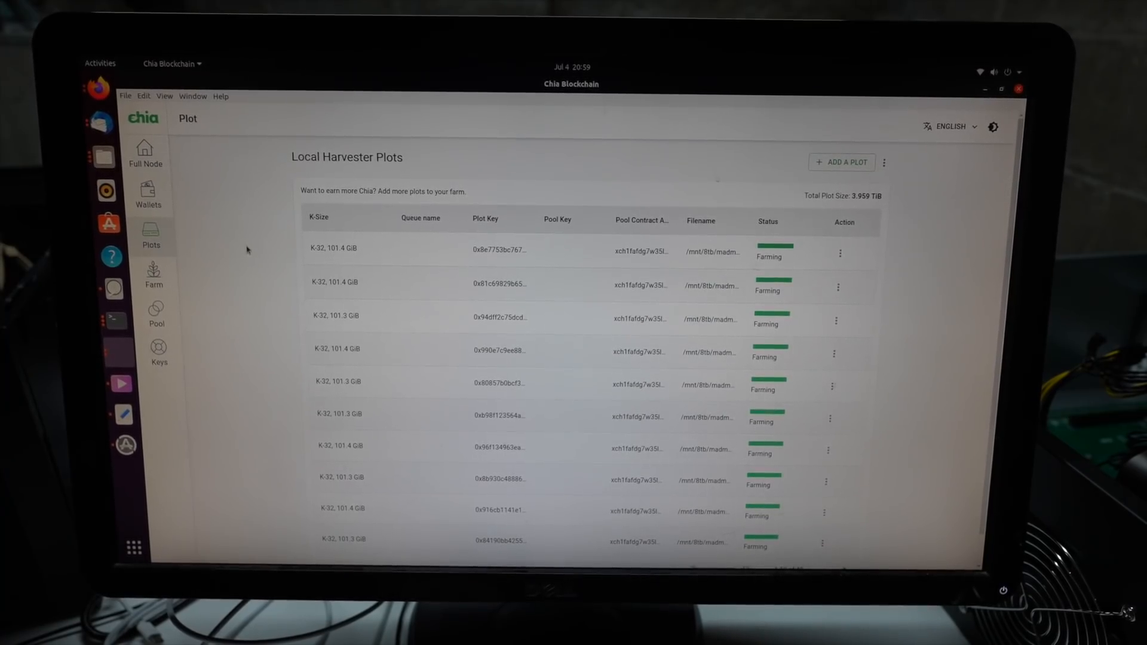
pyautogui.moveTo(115, 320)
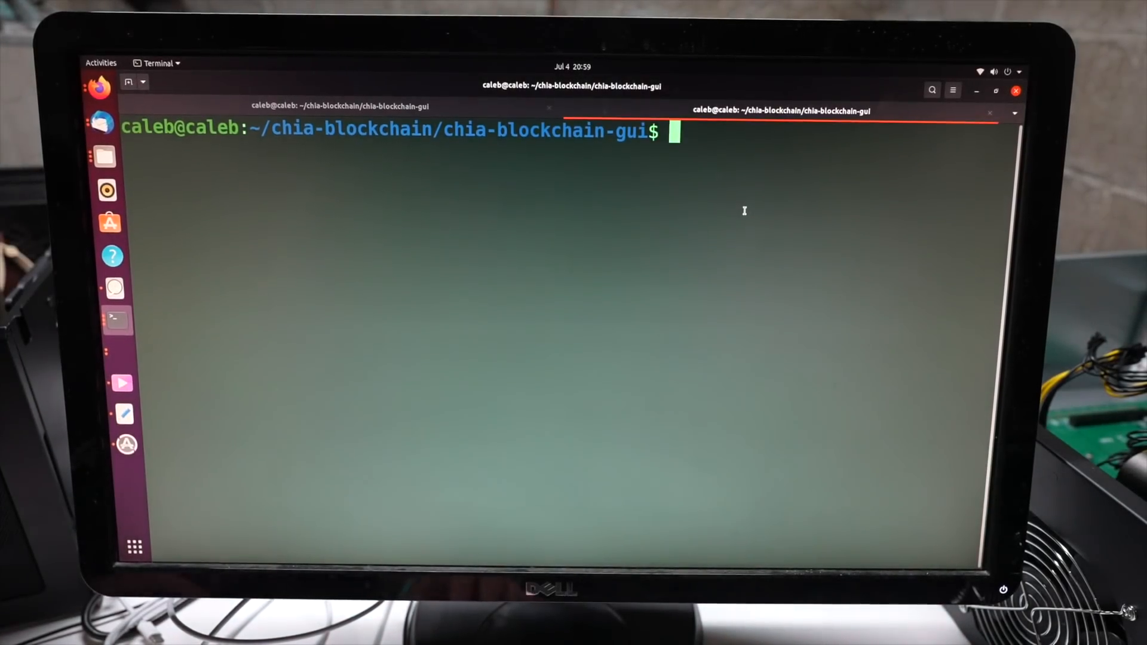
# Begin a cd command in the terminal to leave the chia-blockchain-gui folder.
pyautogui.write('cd')
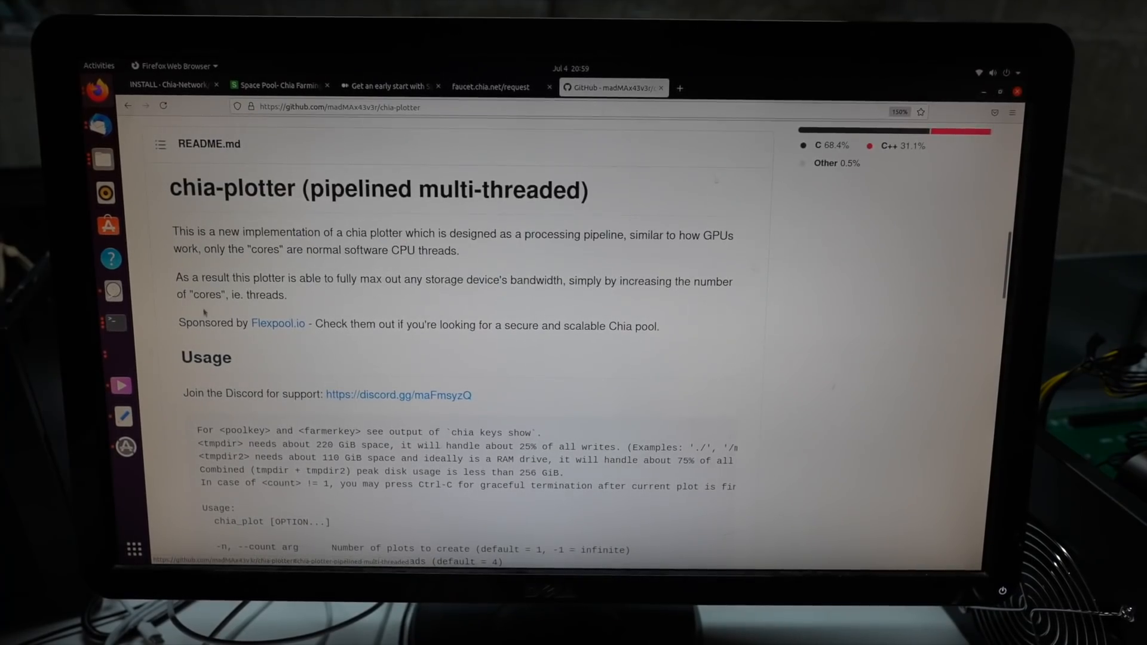
# Scroll the README usage block and highlight the tmpdir, tmpdir2 and following plotter options.
pyautogui.scroll(-3)
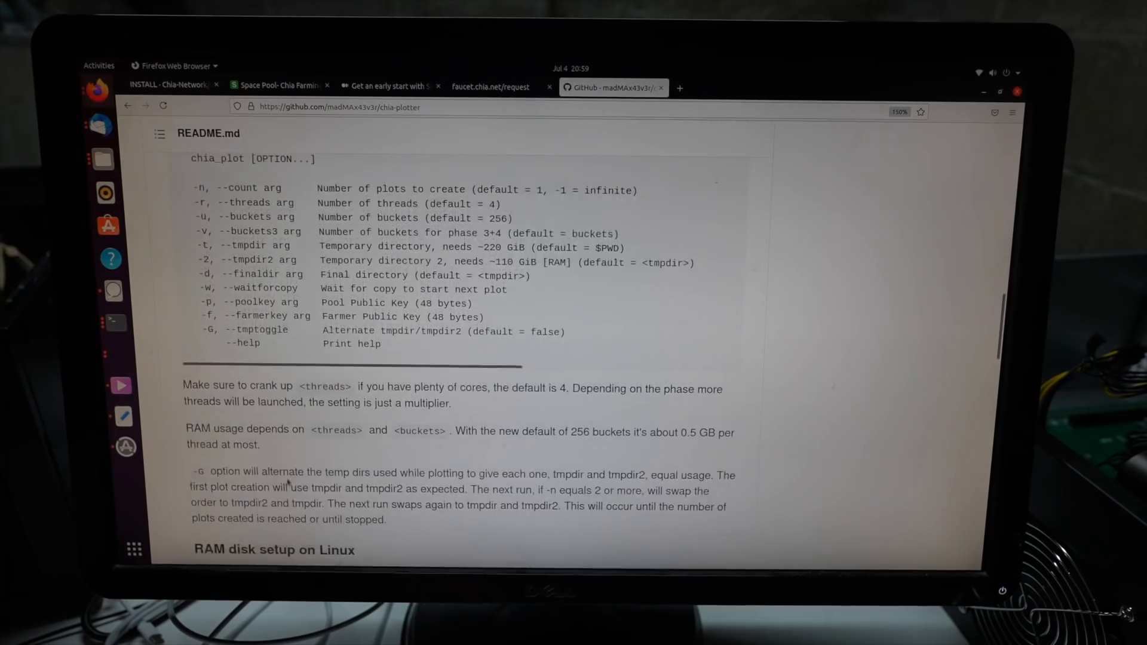
pyautogui.scroll(3)
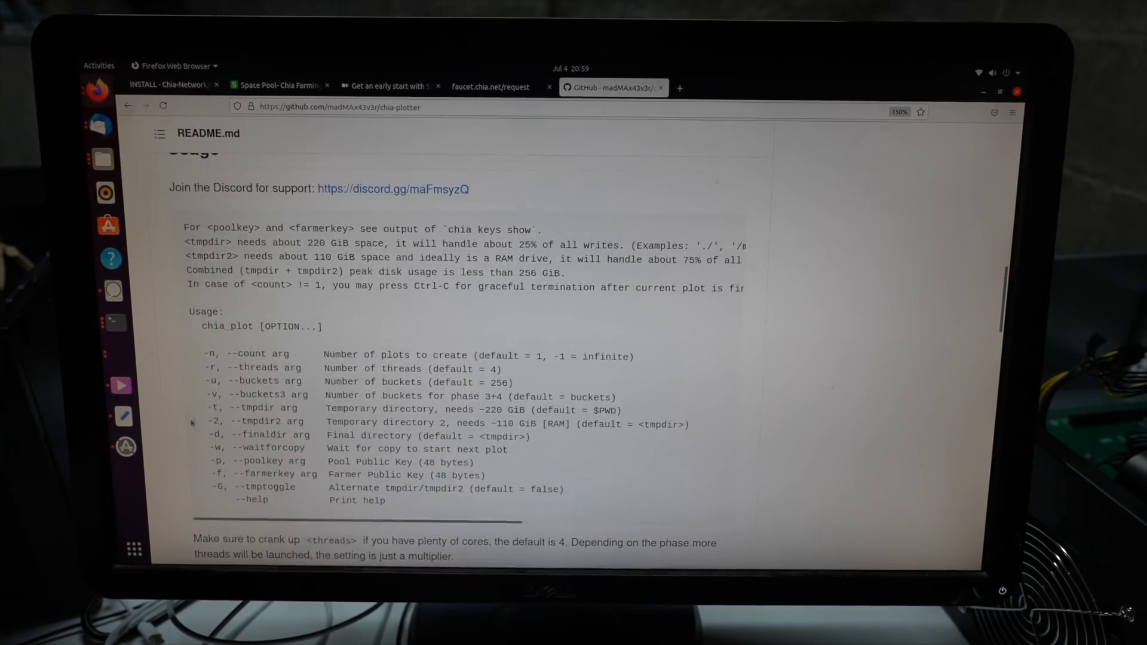
pyautogui.scroll(-3)
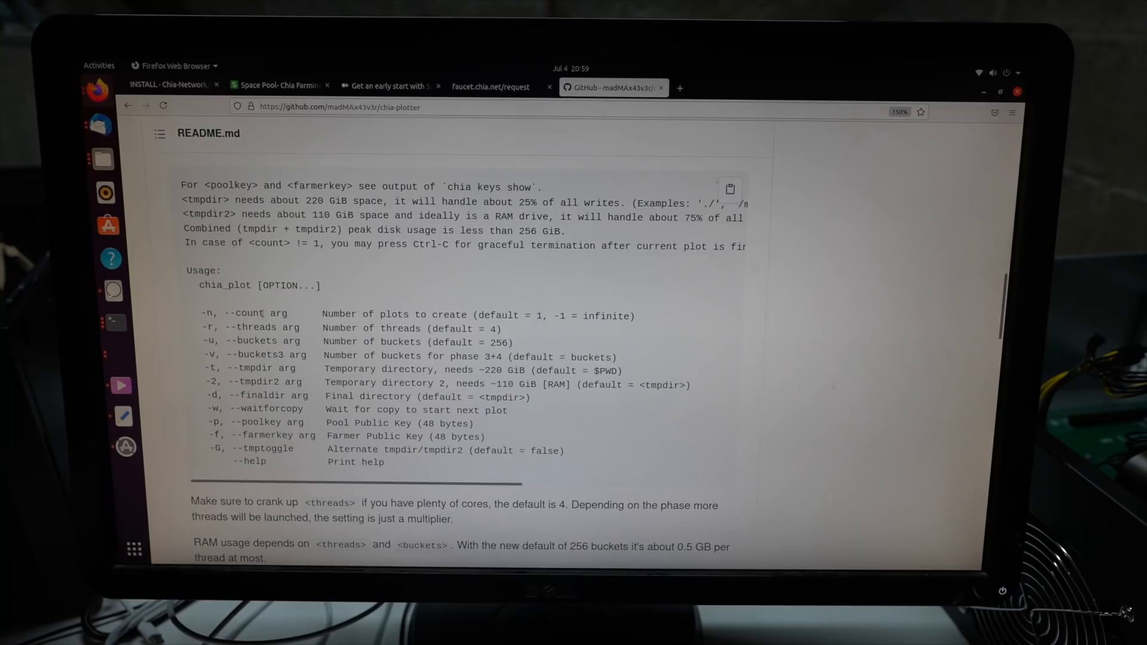
pyautogui.moveTo(296, 313)
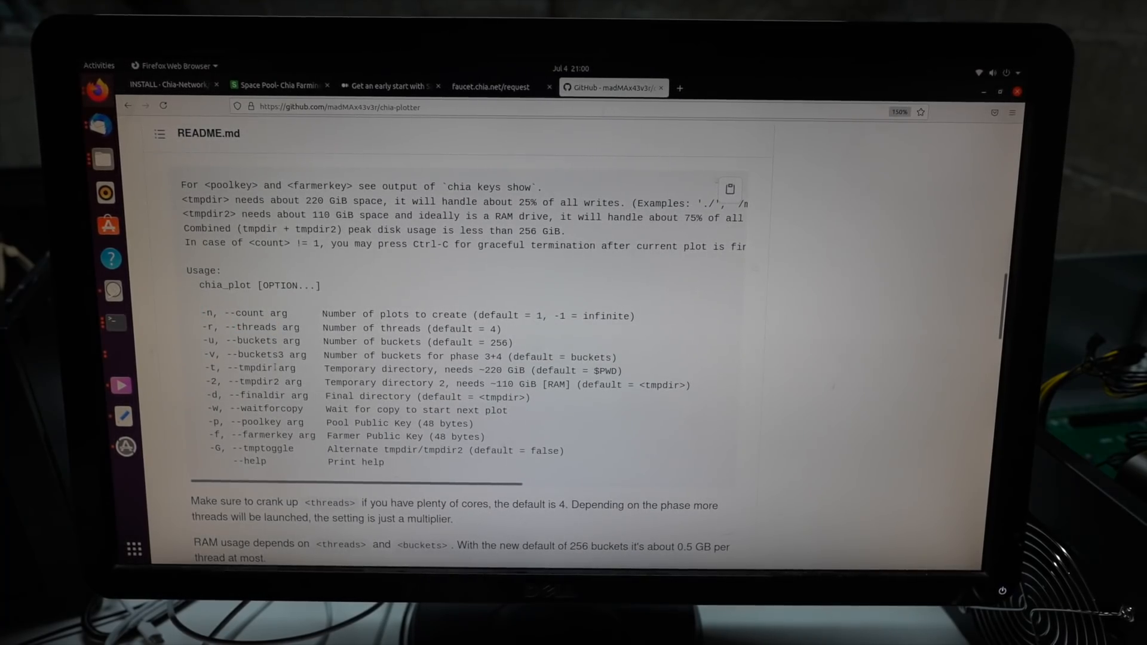
pyautogui.doubleClick(253, 368)
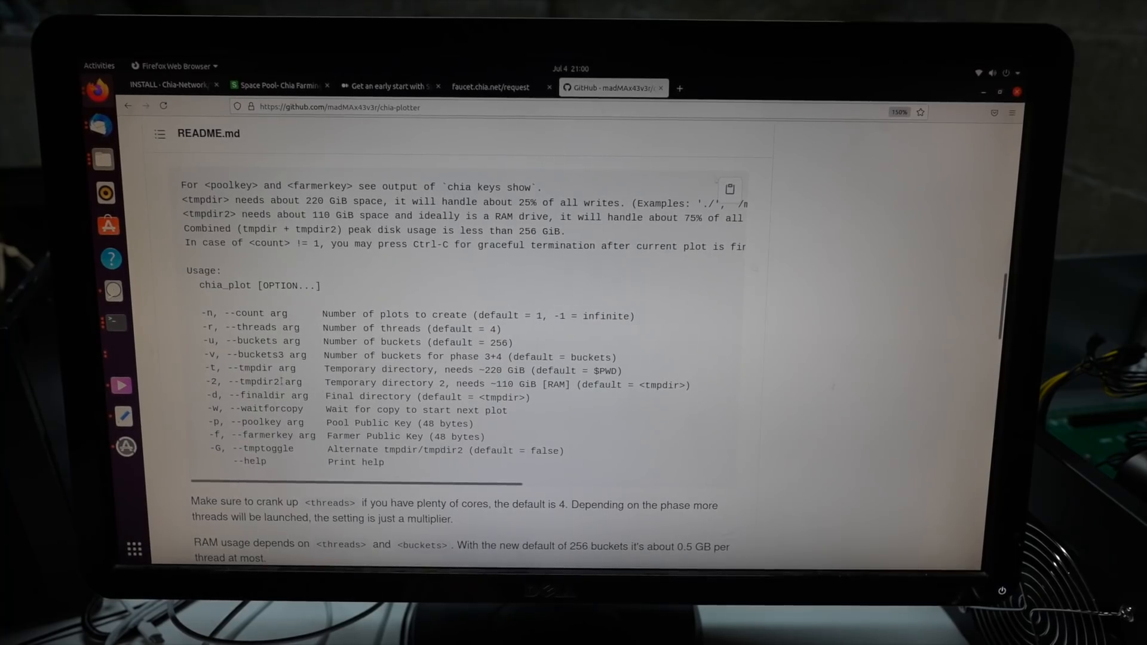
pyautogui.doubleClick(555, 385)
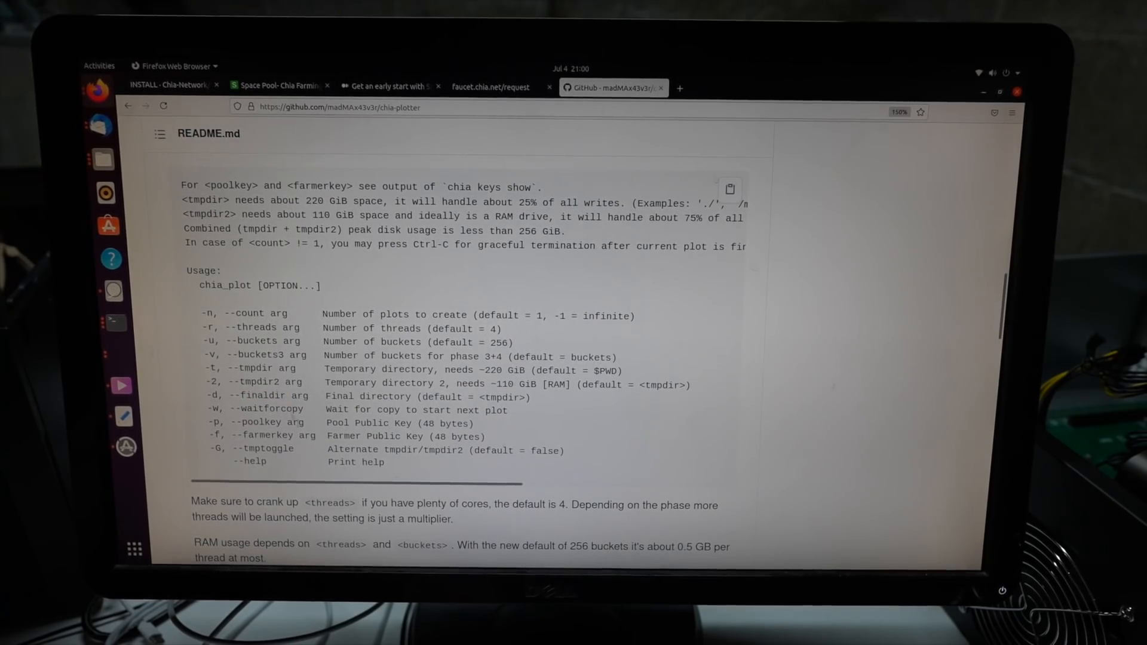
pyautogui.doubleClick(269, 435)
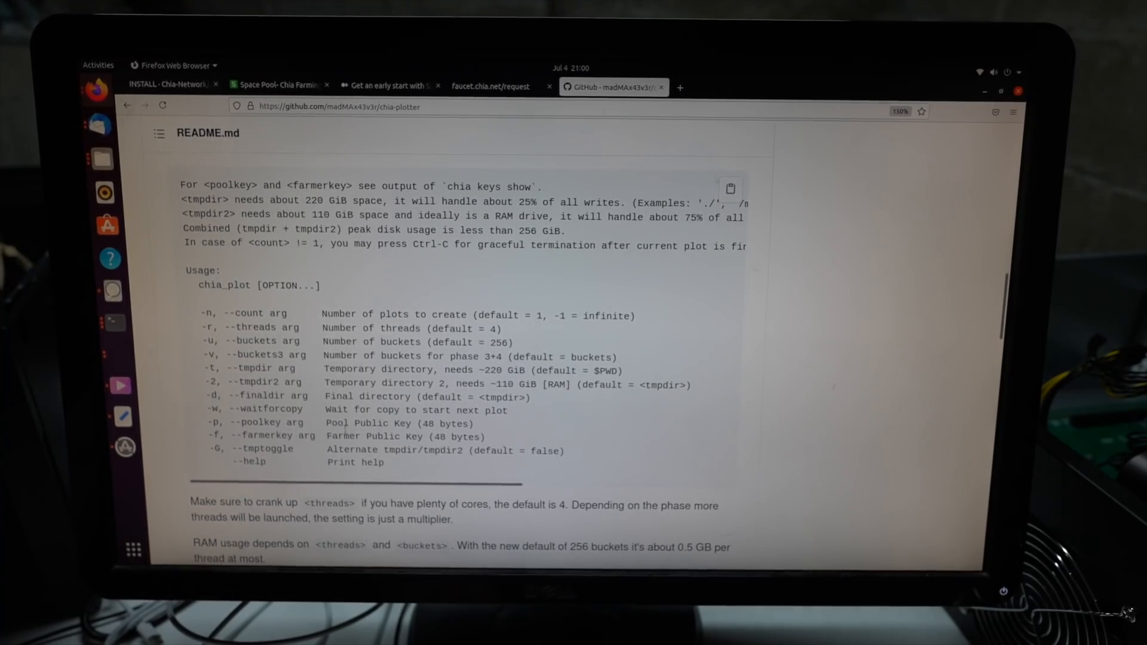
pyautogui.click(389, 86)
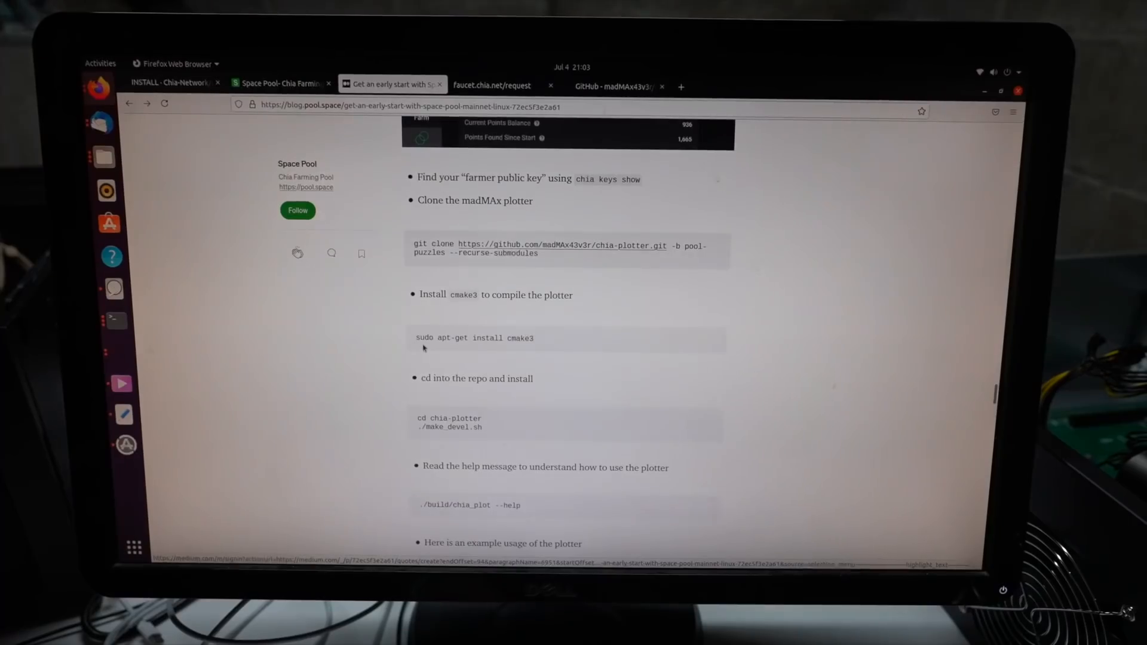
pyautogui.moveTo(535, 347)
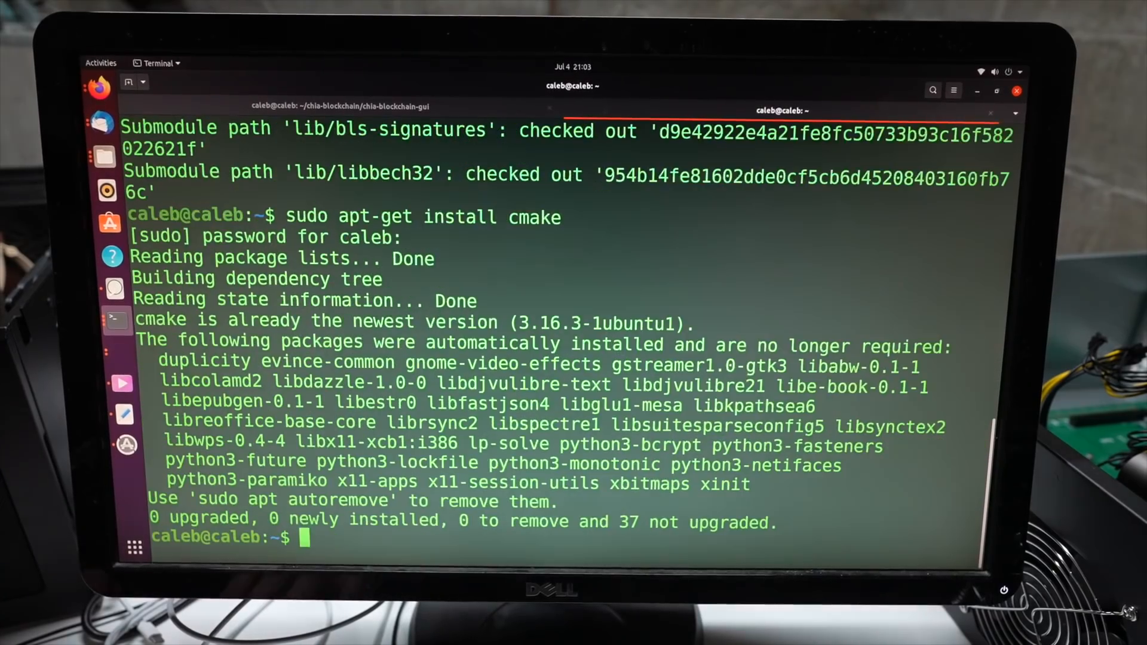
# Move into the chia-plotter folder and run ./make_devel.sh to compile the plotter.
pyautogui.write('cd chia-plotter')
pyautogui.write('ls')
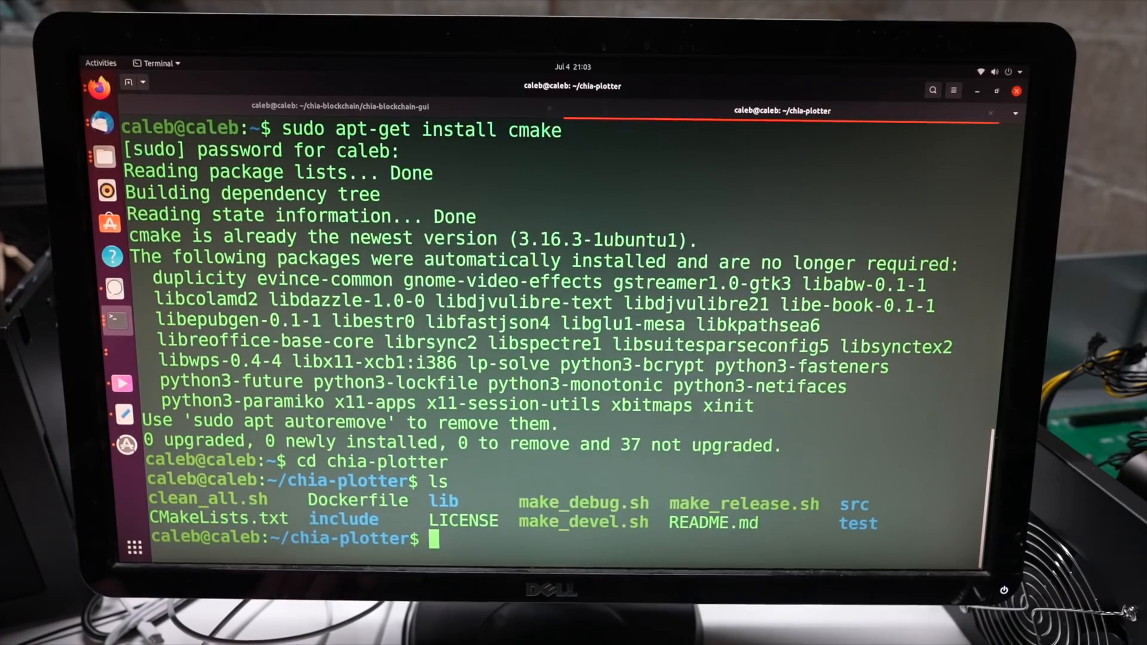
pyautogui.write('./make_dev')
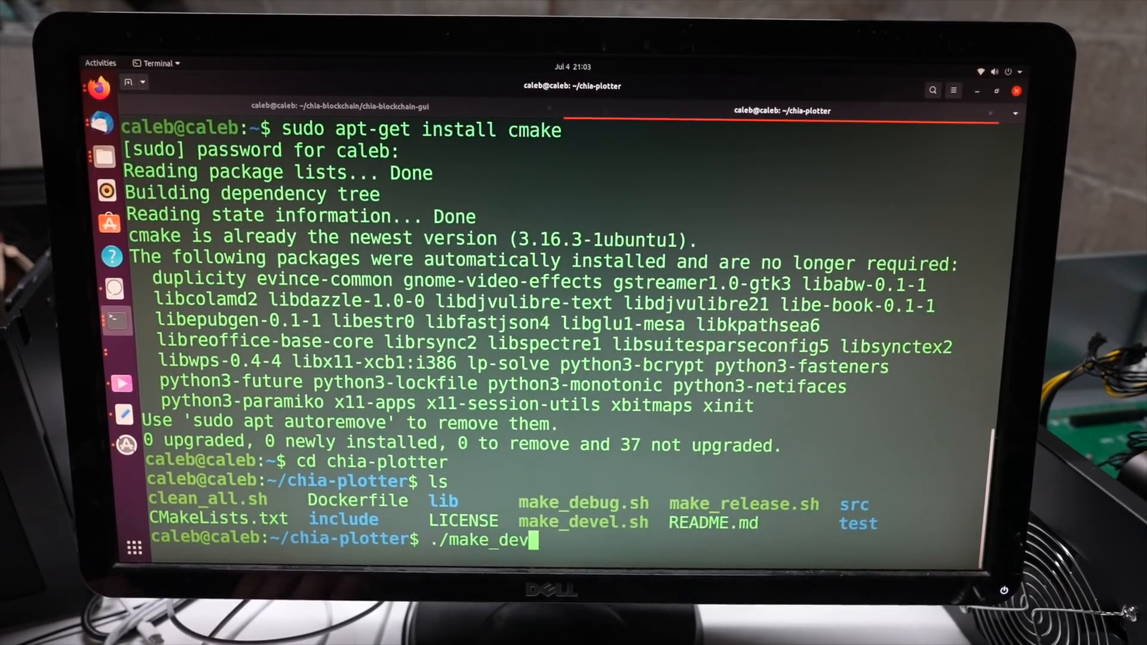
pyautogui.press('Return')
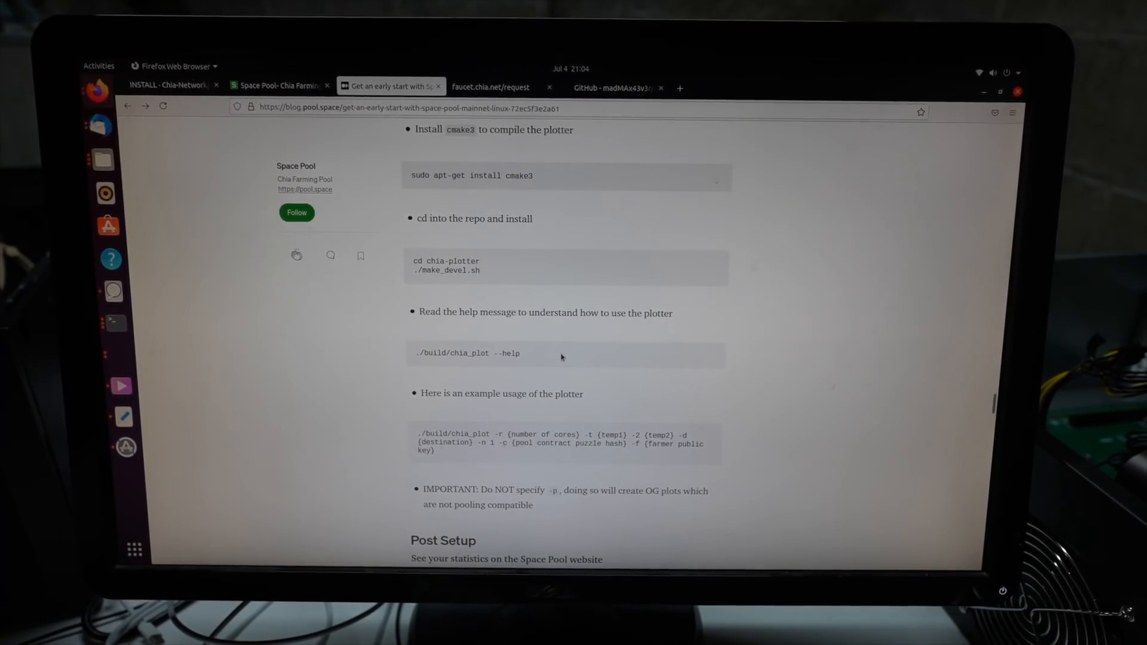
# Select the example plotter command line in the Space Pool guide.
pyautogui.tripleClick(544, 442)
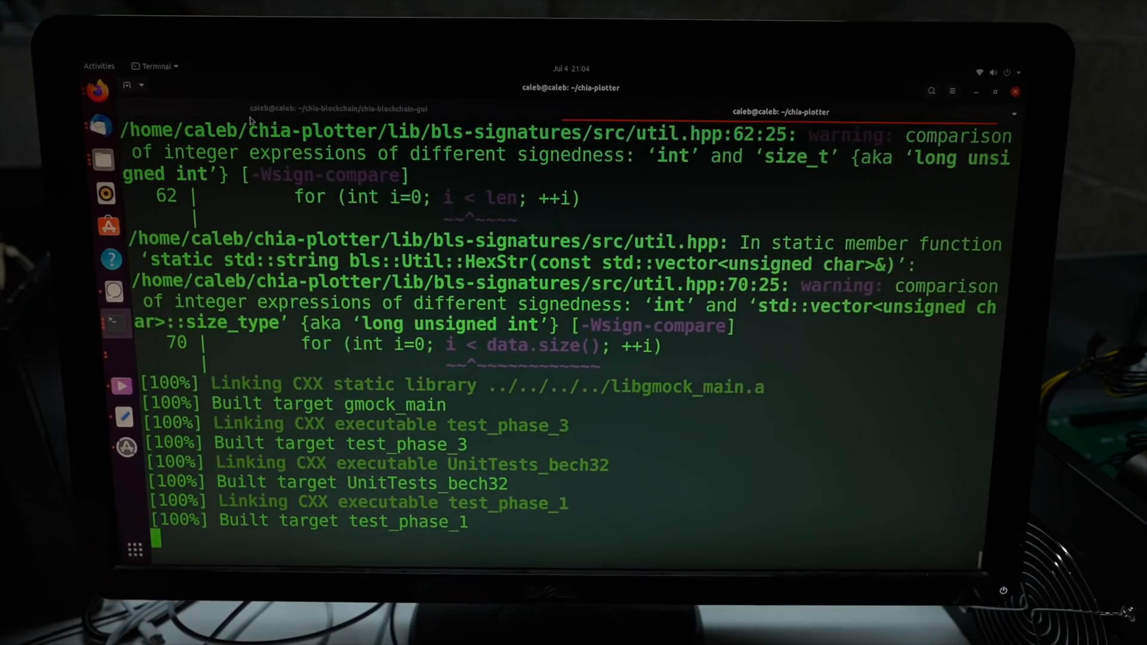
# Run chia keys show in the chia terminal to get the farmer public key.
pyautogui.click(345, 108)
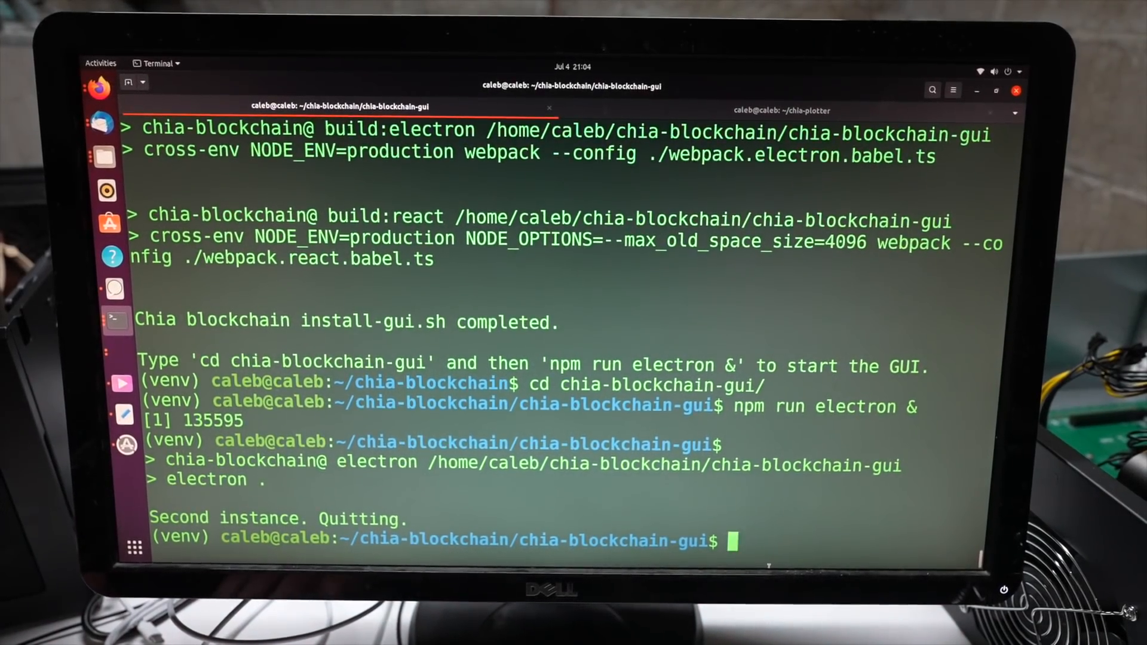
pyautogui.write('chia keys')
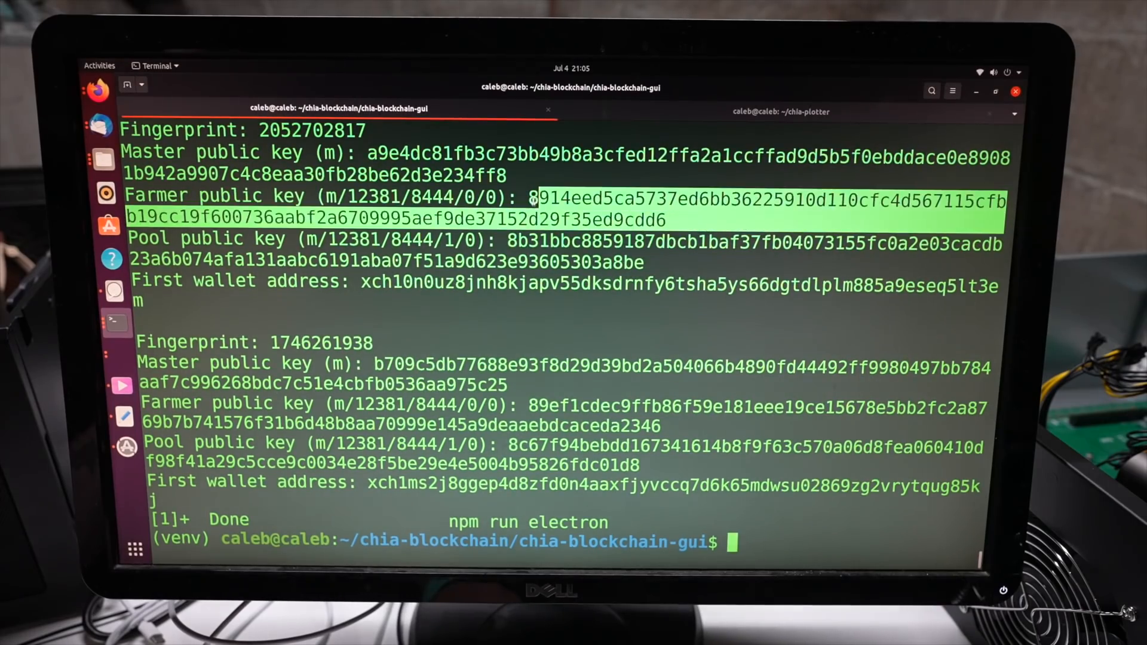
# In chia-plotter's build folder run ./chia_plot -n -1 -r 16 into /mnt/8tb/madmax with farmer key and pool contract.
pyautogui.click(782, 111)
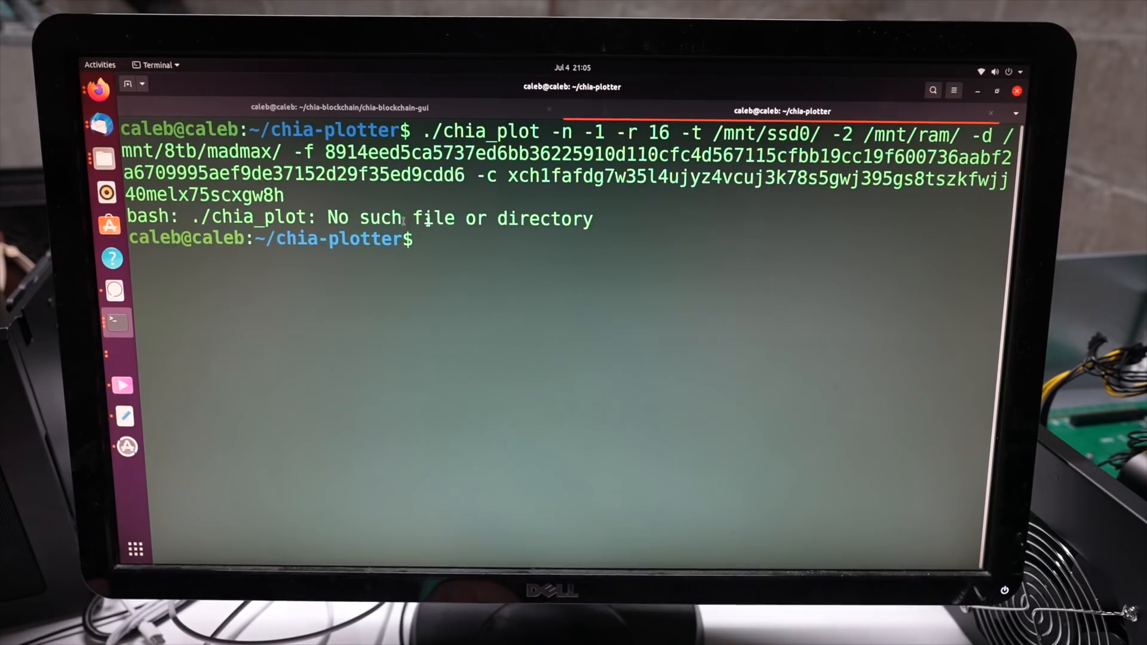
pyautogui.write('cd build/')
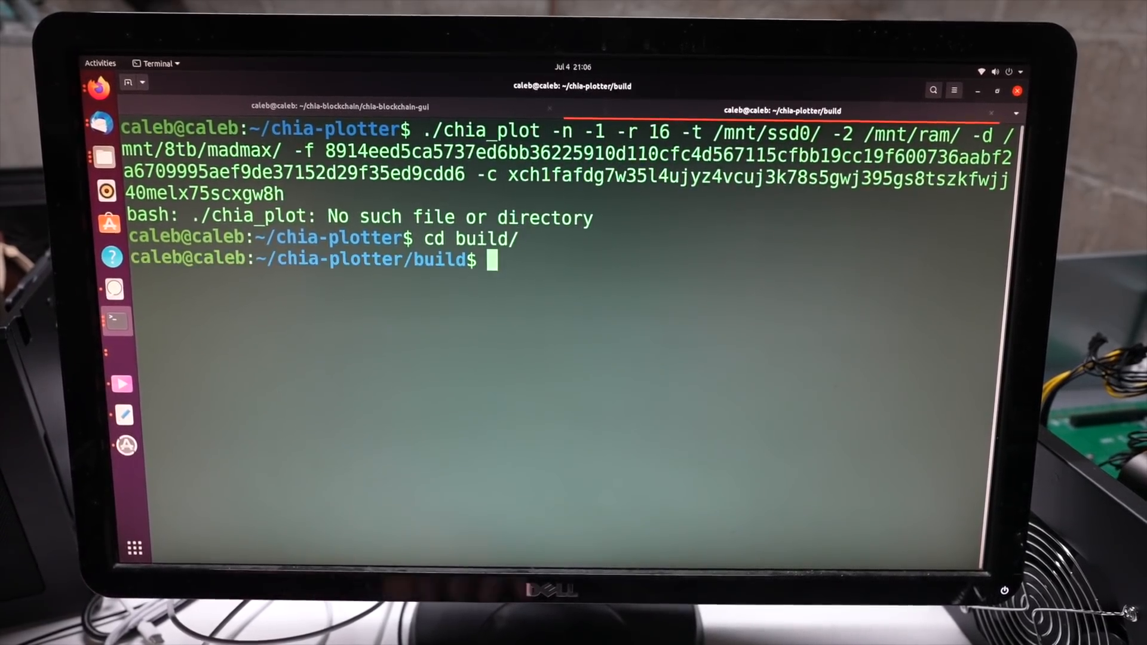
pyautogui.rightClick(556, 270)
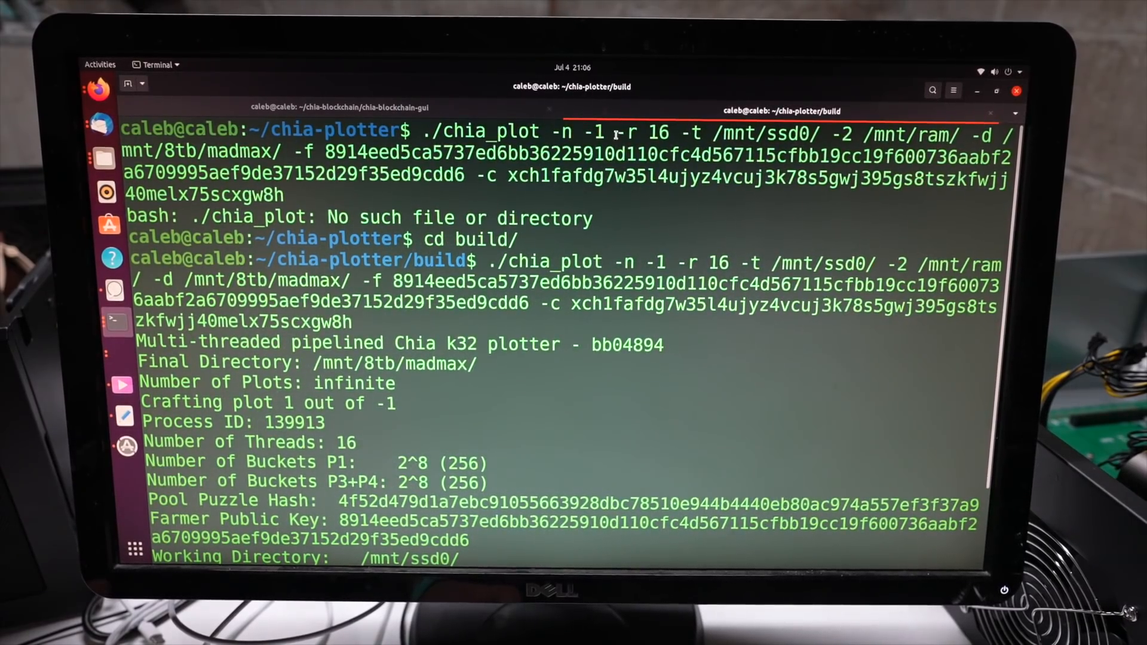
pyautogui.doubleClick(659, 131)
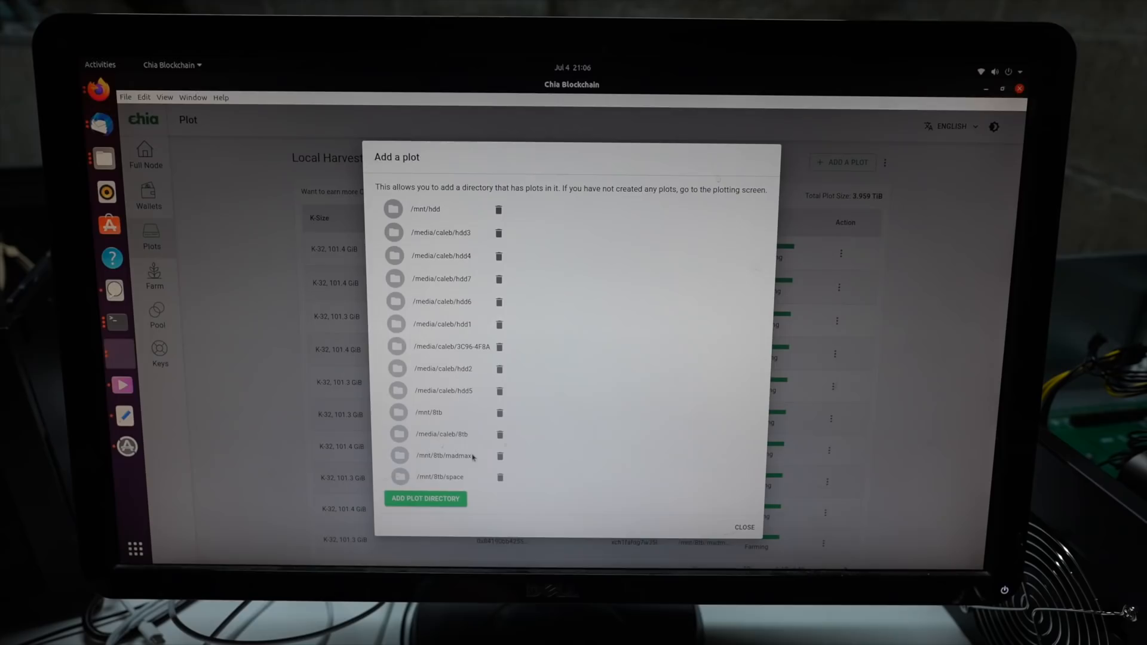
pyautogui.moveTo(700, 455)
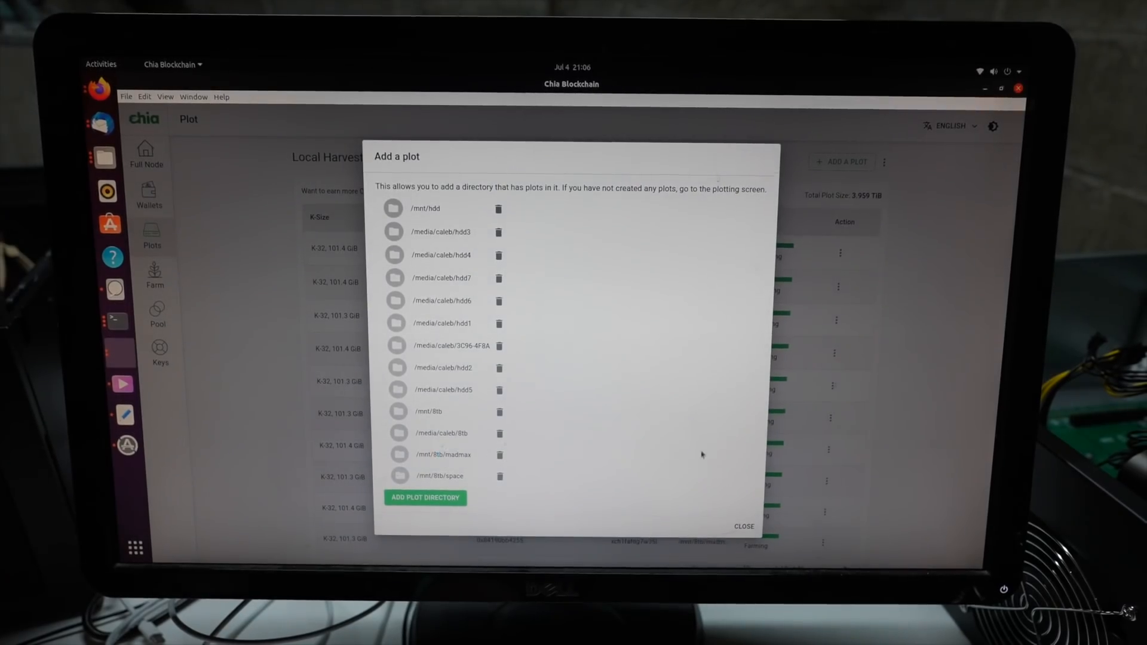
# Show the Add a Plot directory list confirming /mnt/8tb/madmax is farmed.
pyautogui.click(741, 528)
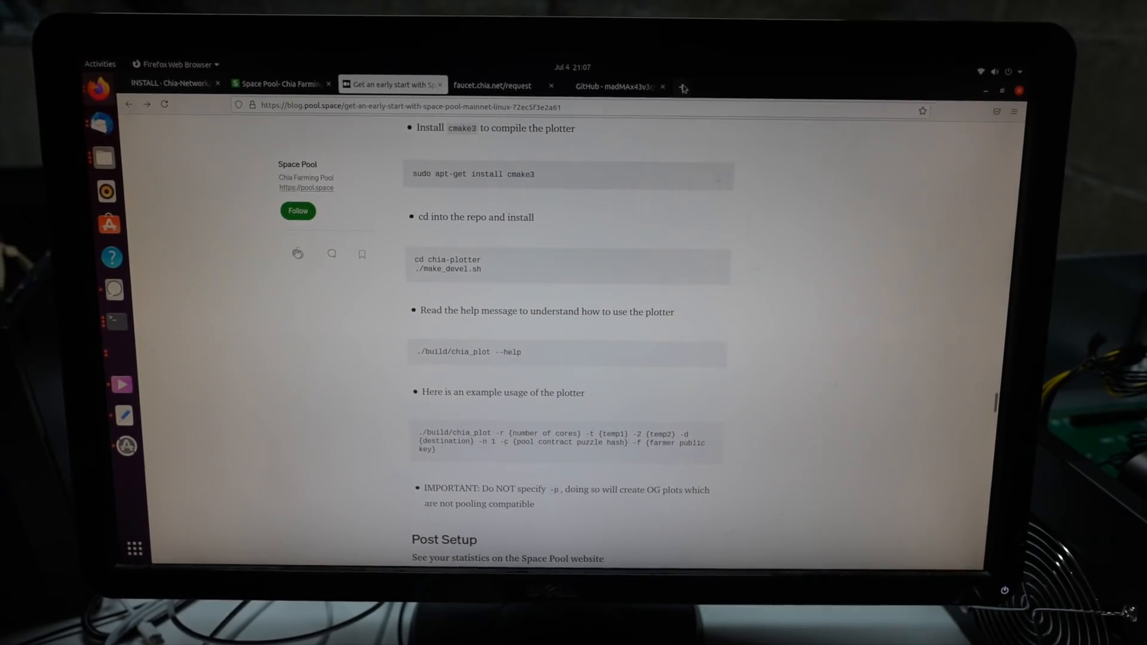
# Search the launcher id on mainnet.pool.space to open the farm's account statistics.
pyautogui.click(280, 83)
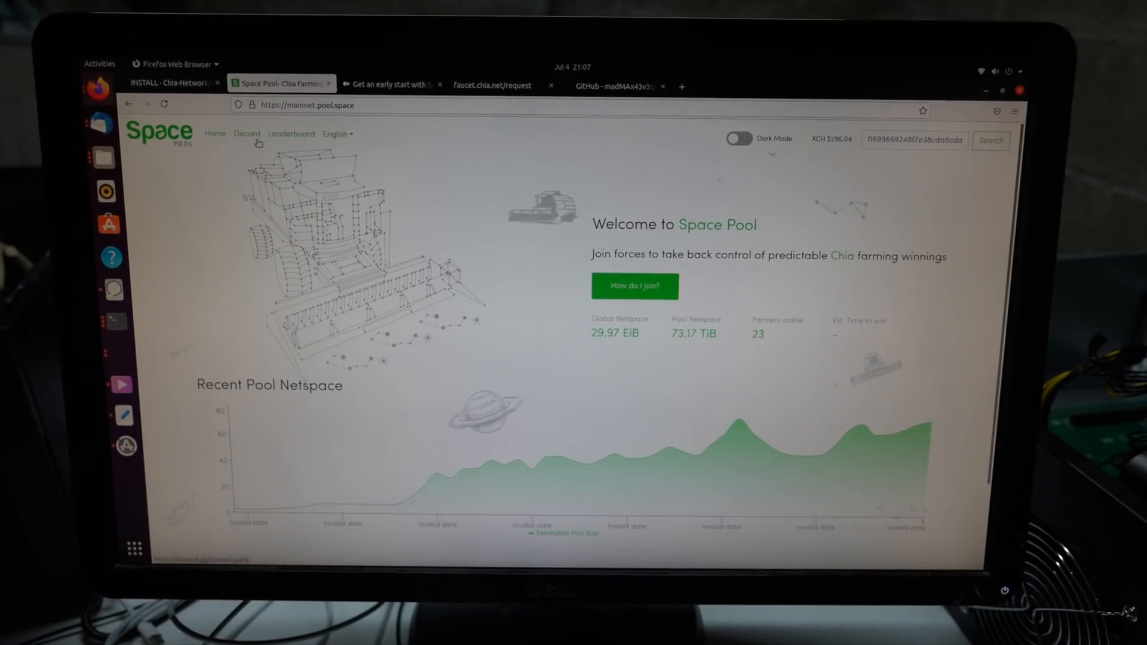
pyautogui.click(915, 141)
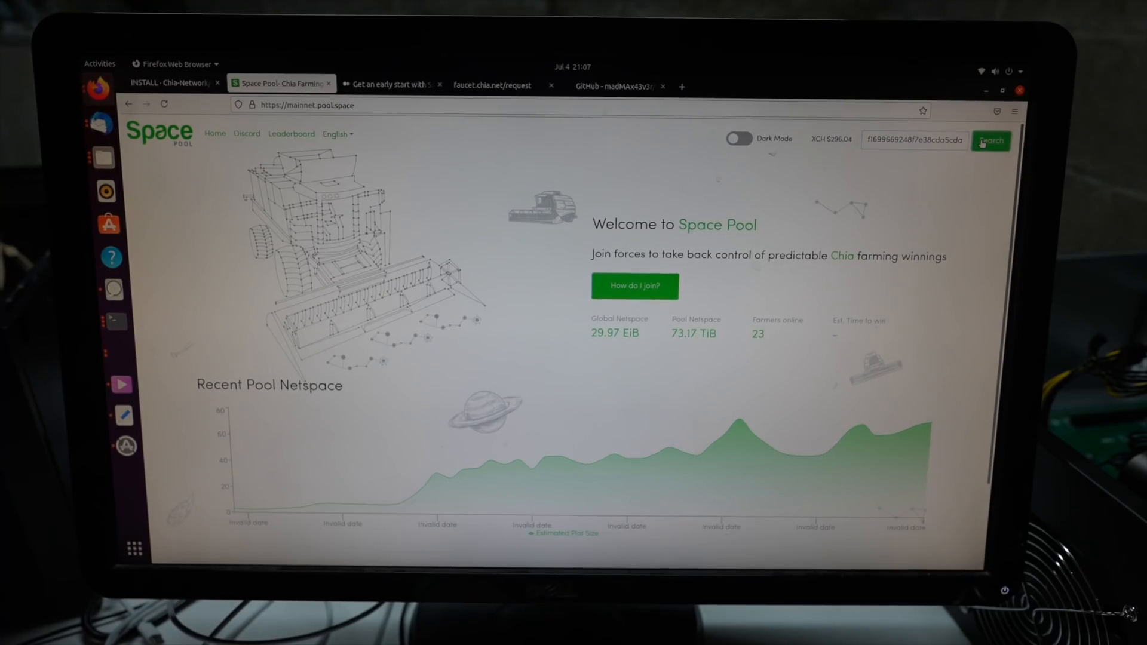
pyautogui.click(990, 141)
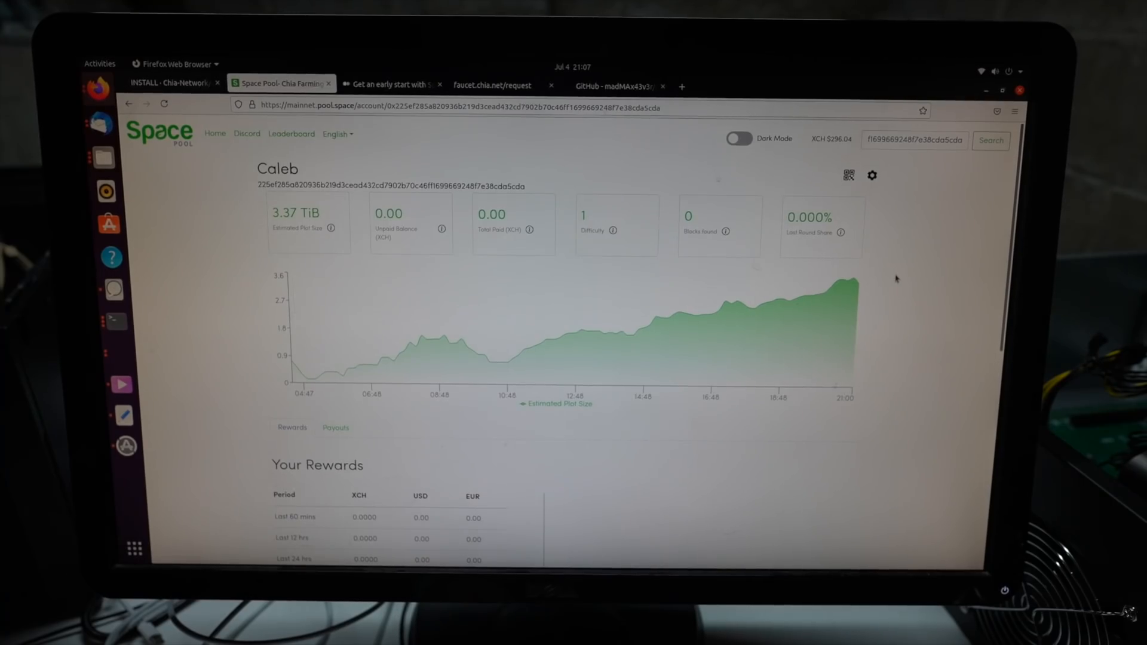
pyautogui.moveTo(108, 353)
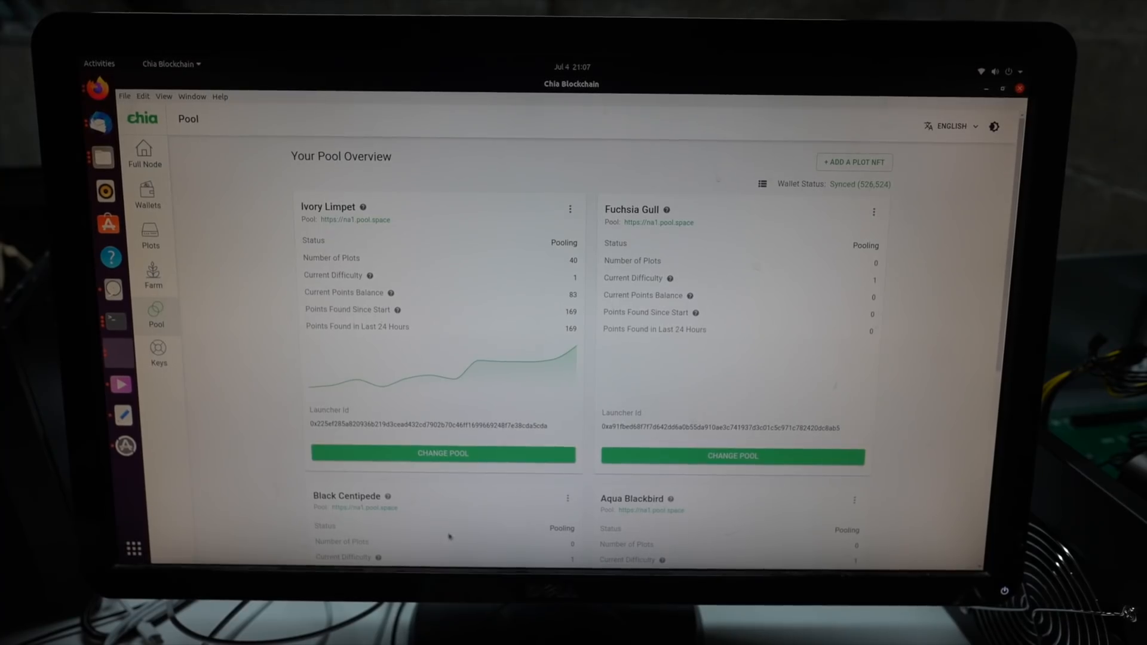
pyautogui.moveTo(922, 385)
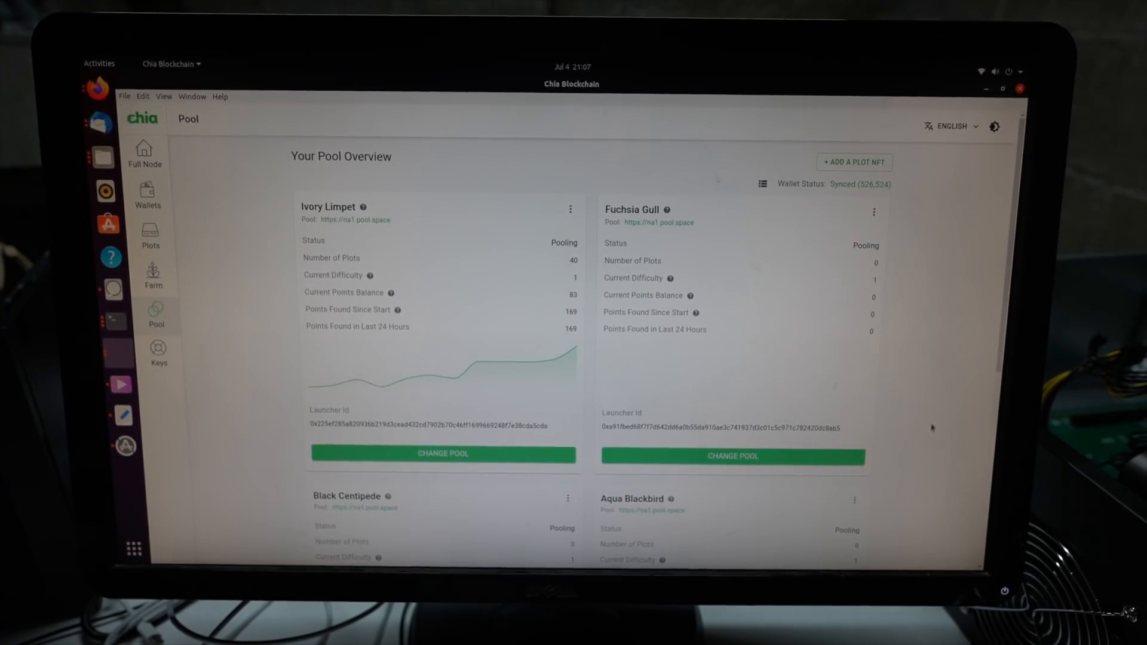
pyautogui.moveTo(604, 347)
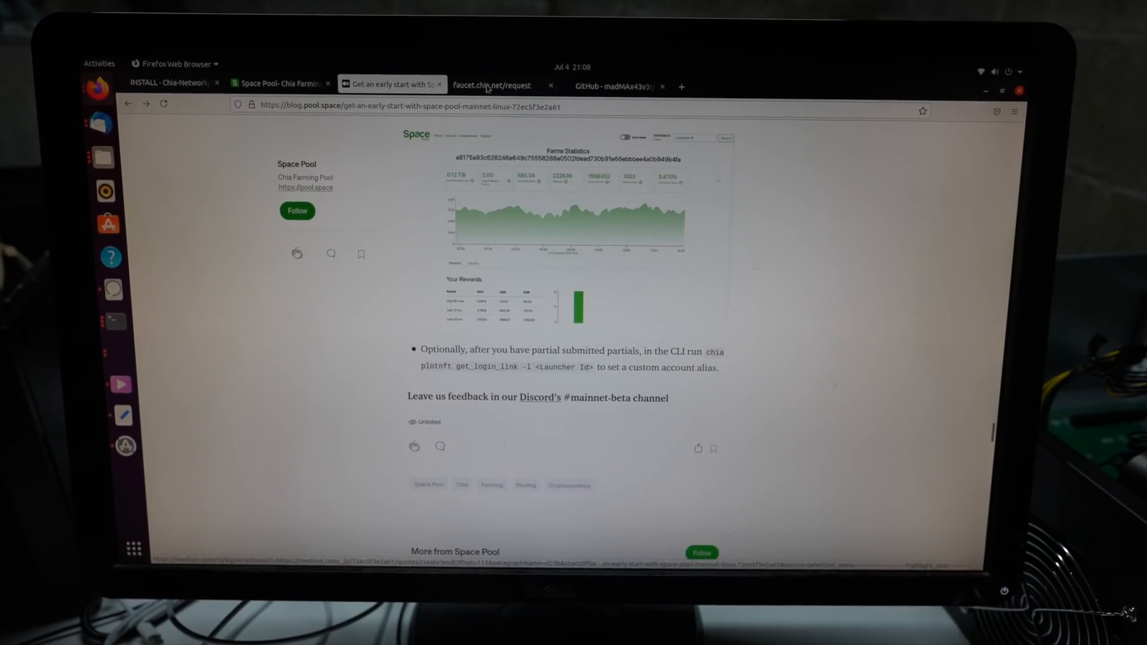
# Return to the Space Pool tab showing the Caleb account statistics page.
pyautogui.click(284, 83)
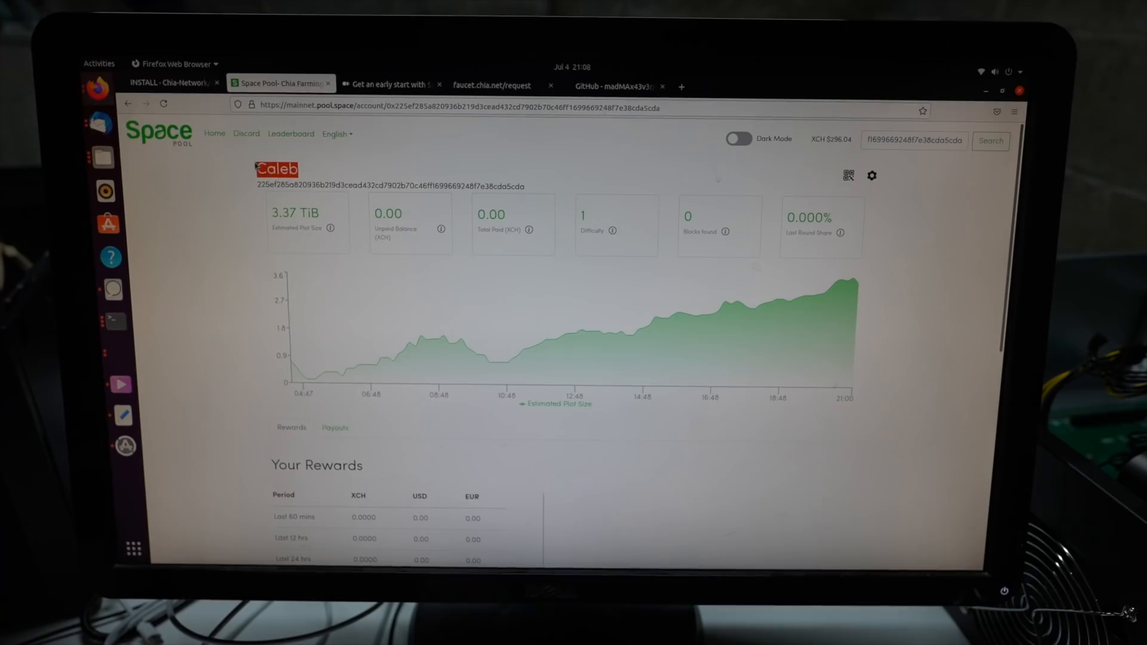